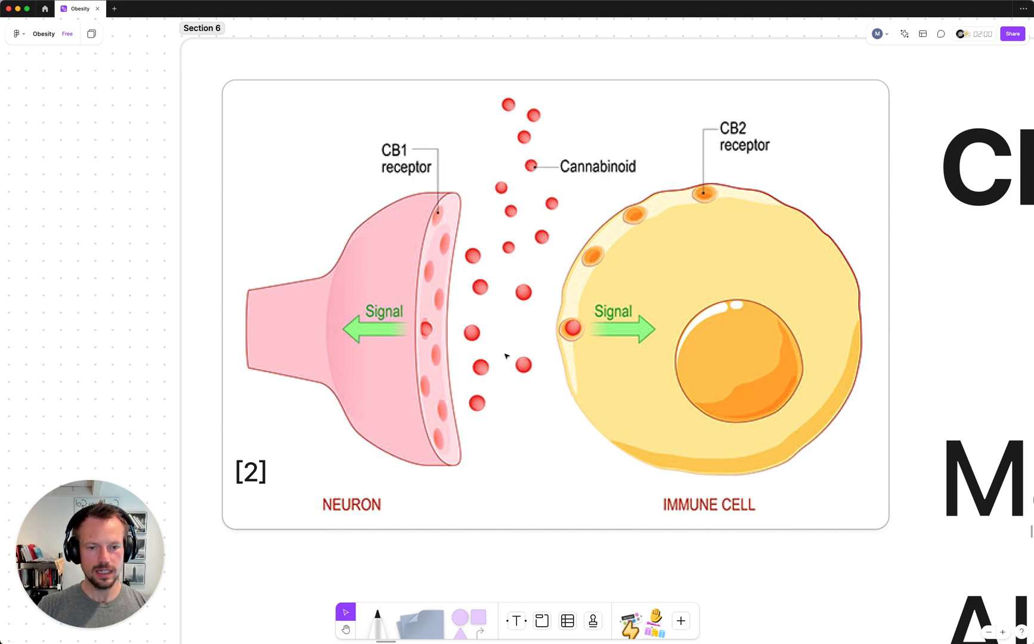
mouse_move(351, 256)
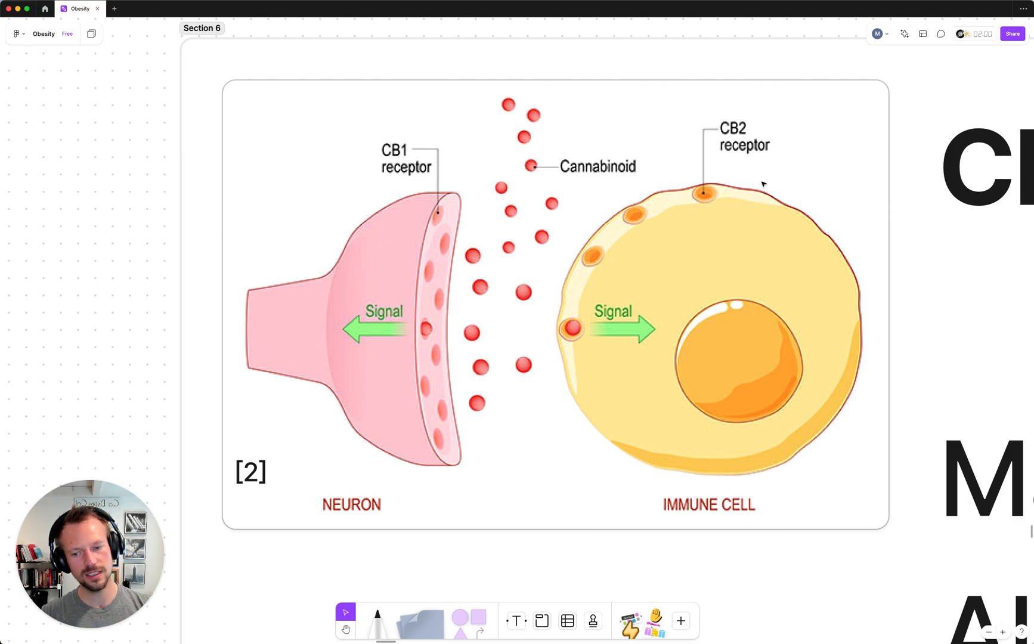
mouse_move(477, 278)
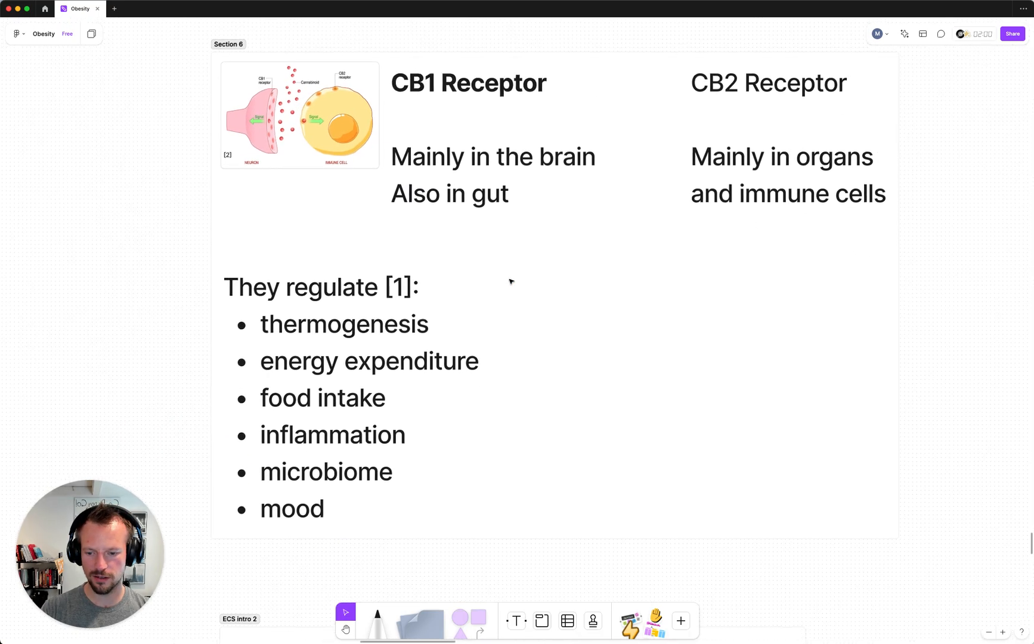
scroll(down, 3)
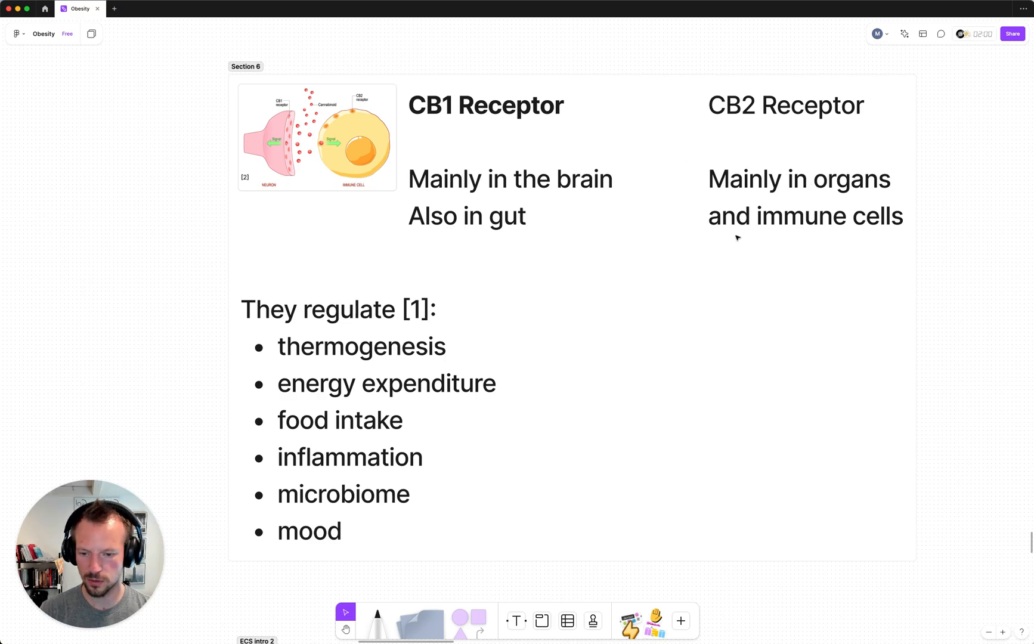
mouse_move(457, 251)
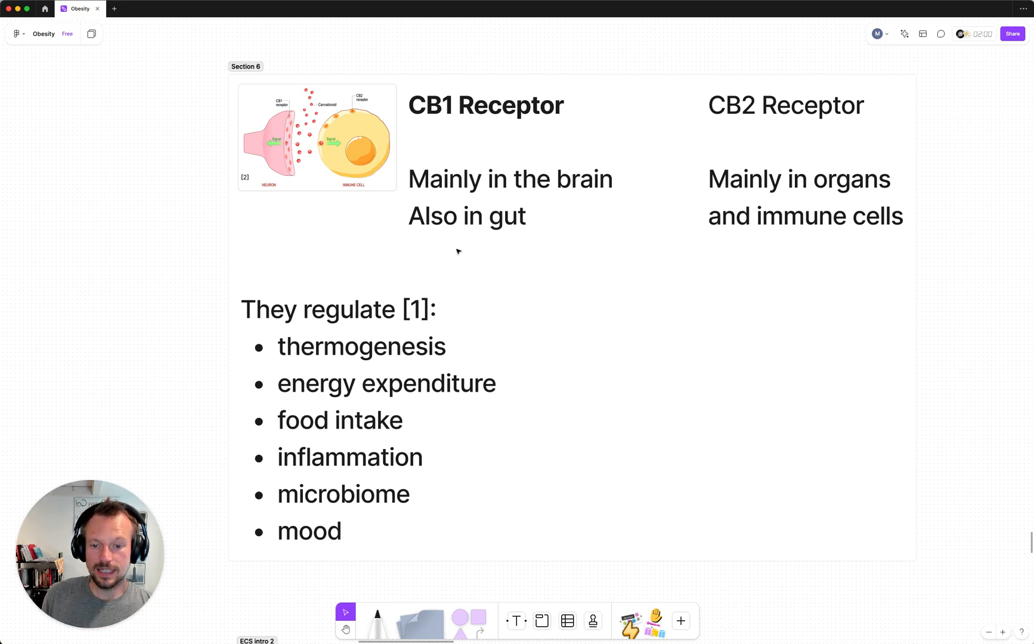
mouse_move(378, 352)
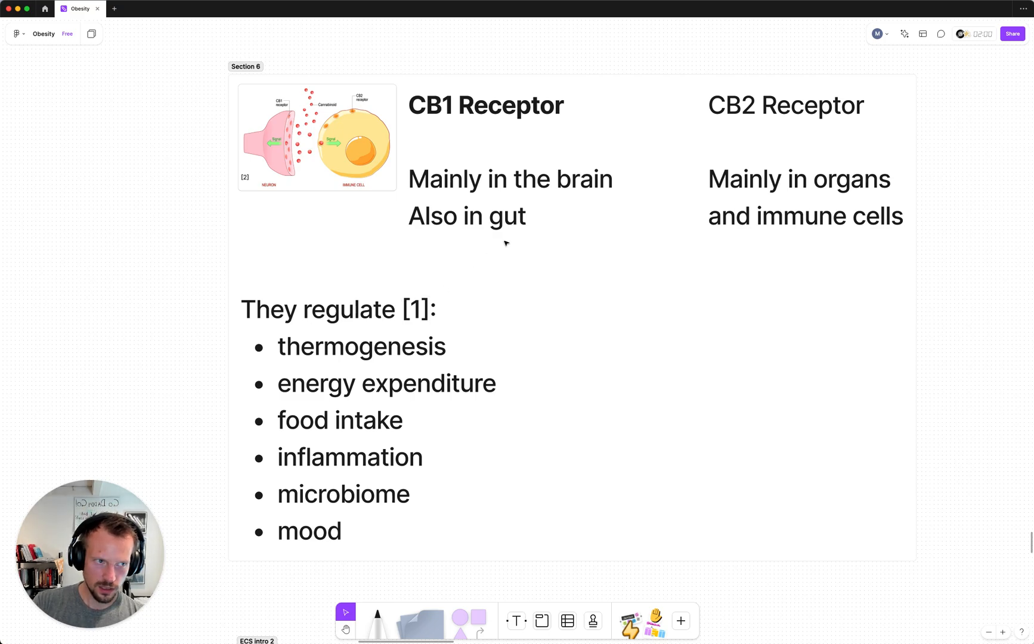
mouse_move(491, 324)
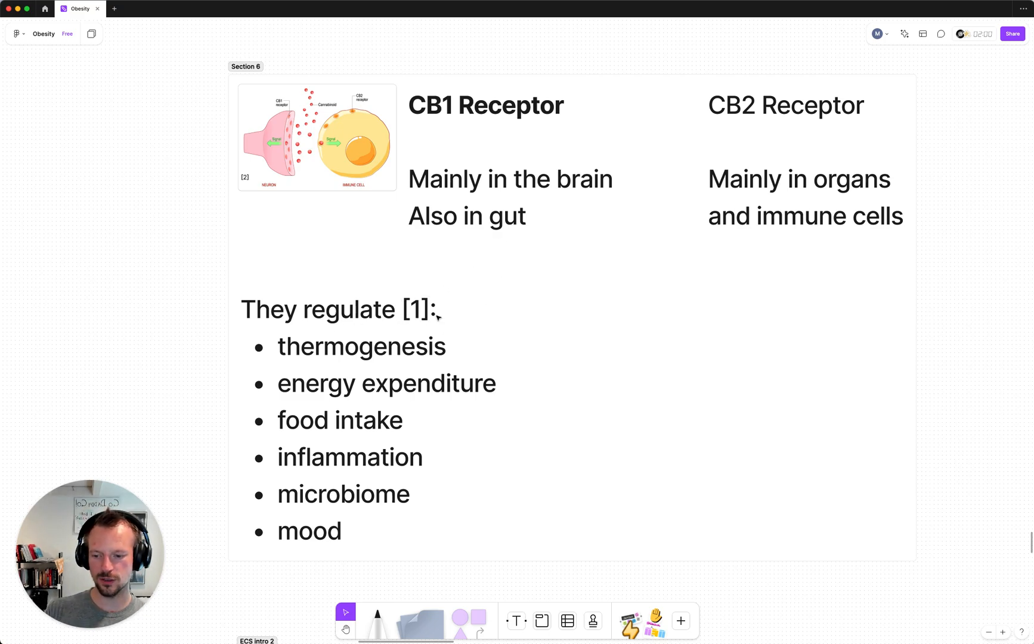
mouse_move(453, 317)
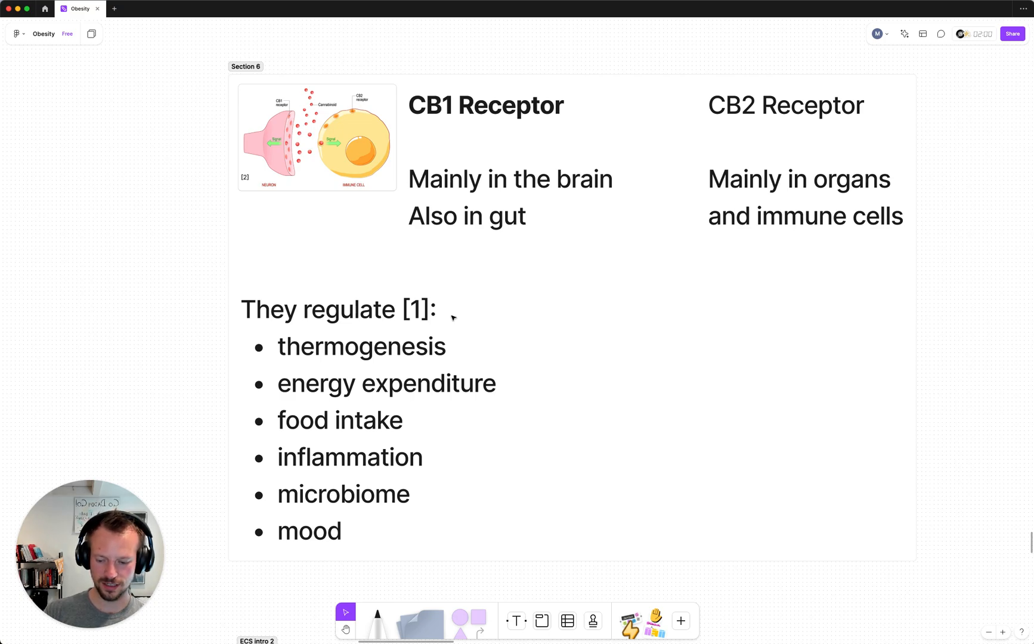
scroll(down, 3)
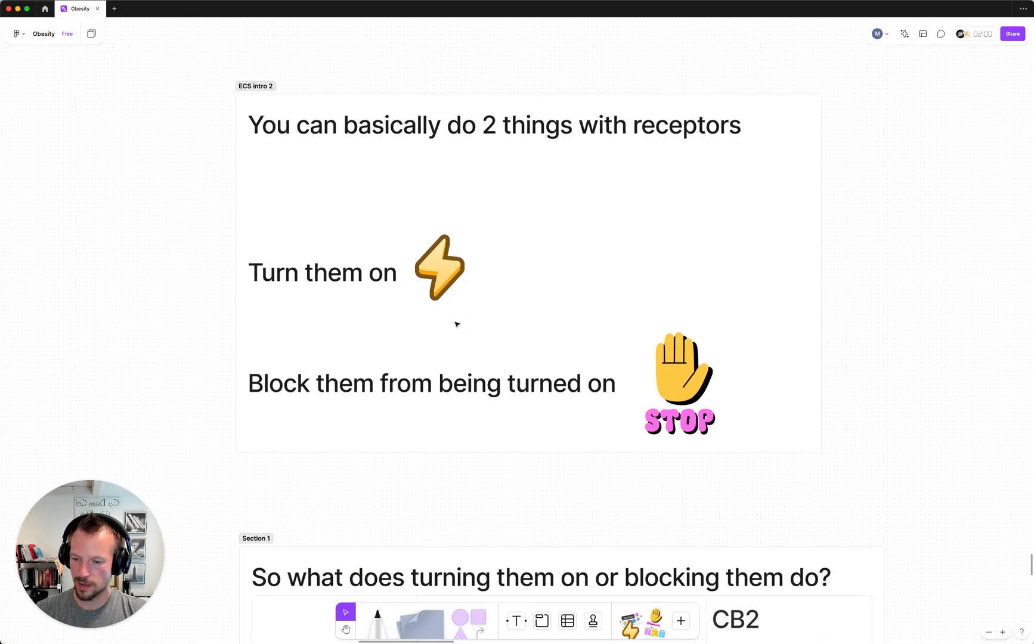
scroll(down, 3)
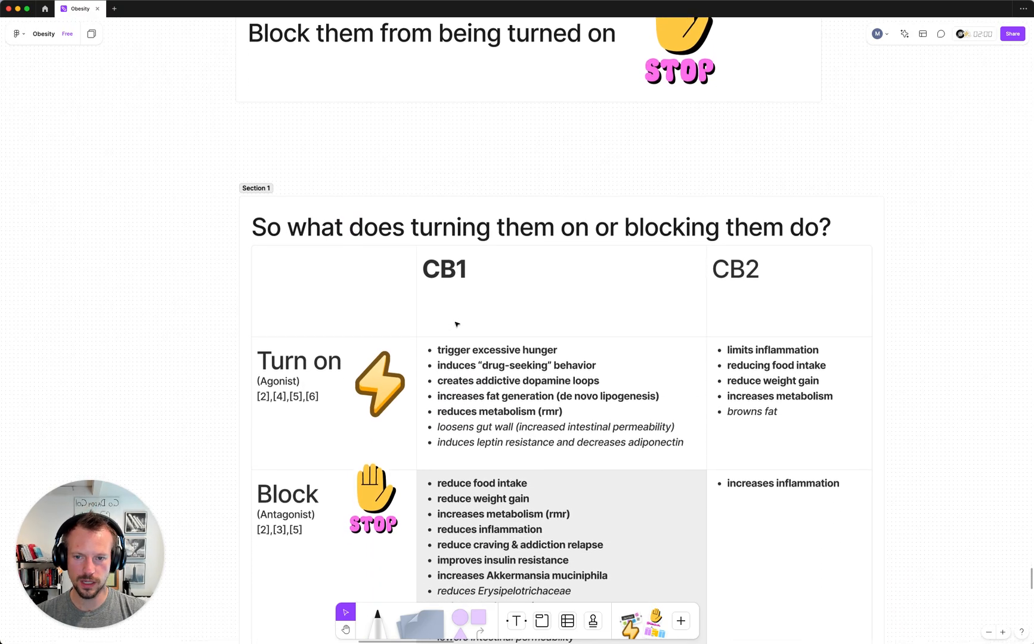
scroll(down, 3)
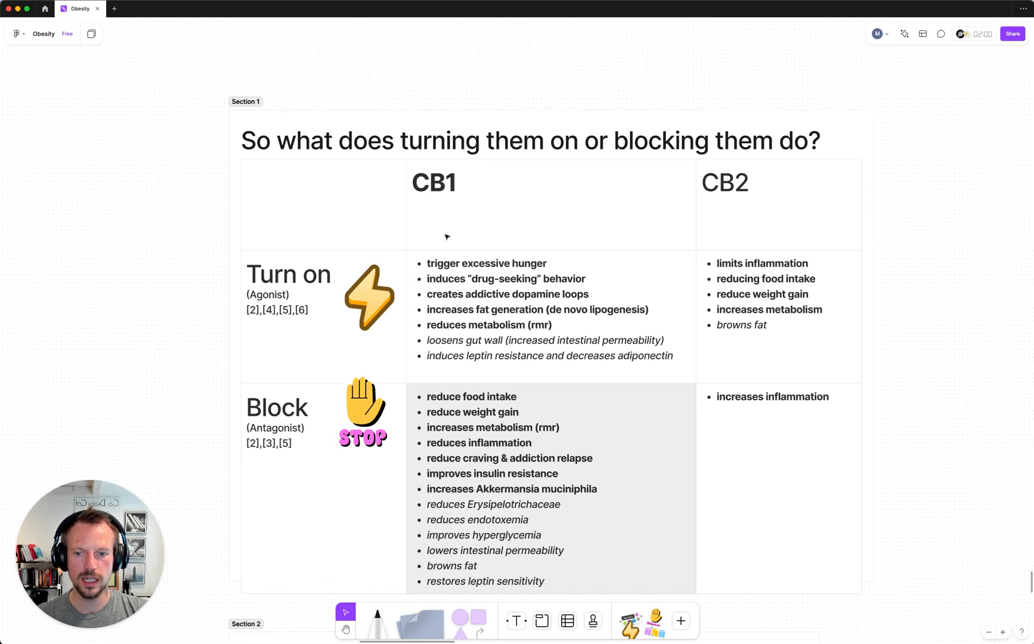
mouse_move(417, 264)
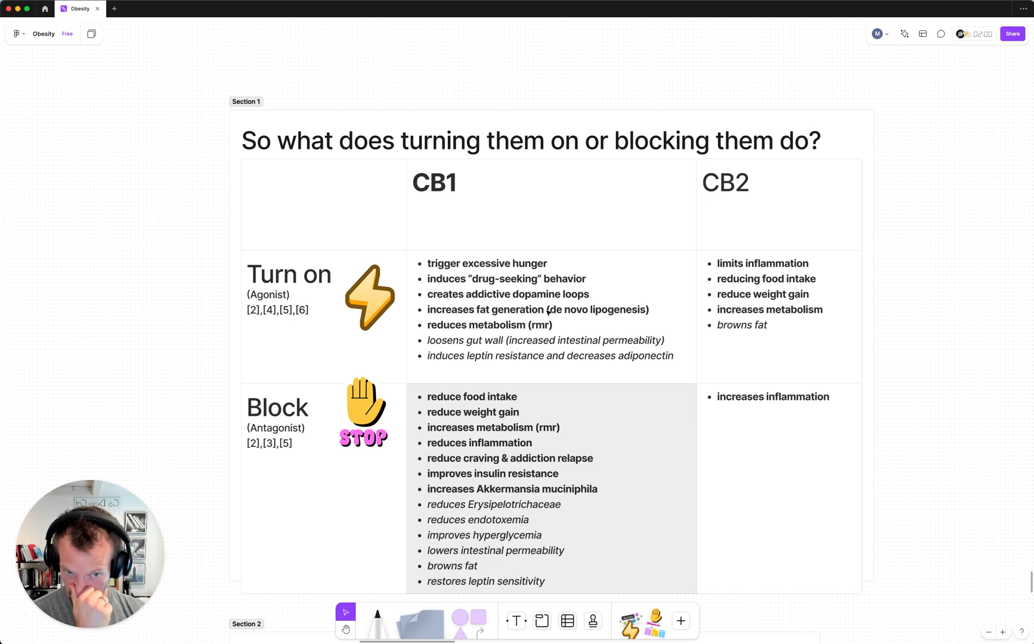
mouse_move(606, 319)
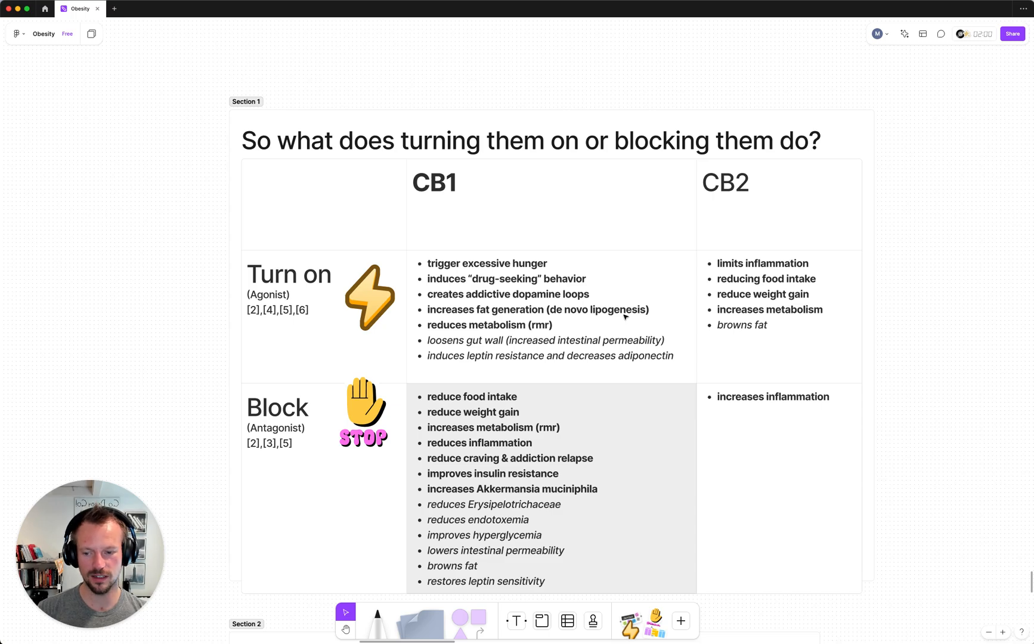
mouse_move(511, 325)
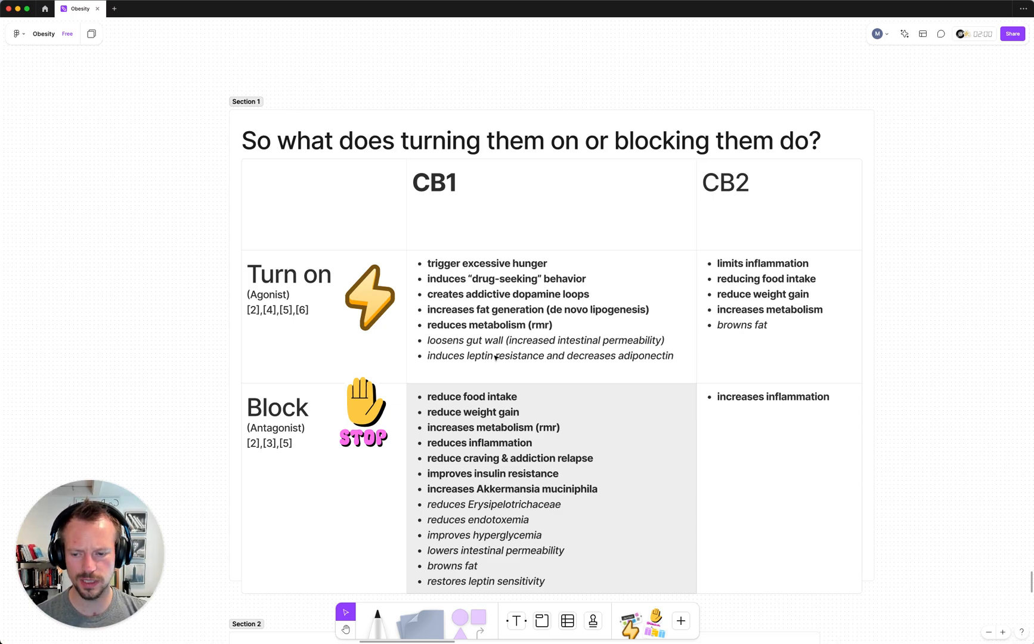
mouse_move(481, 354)
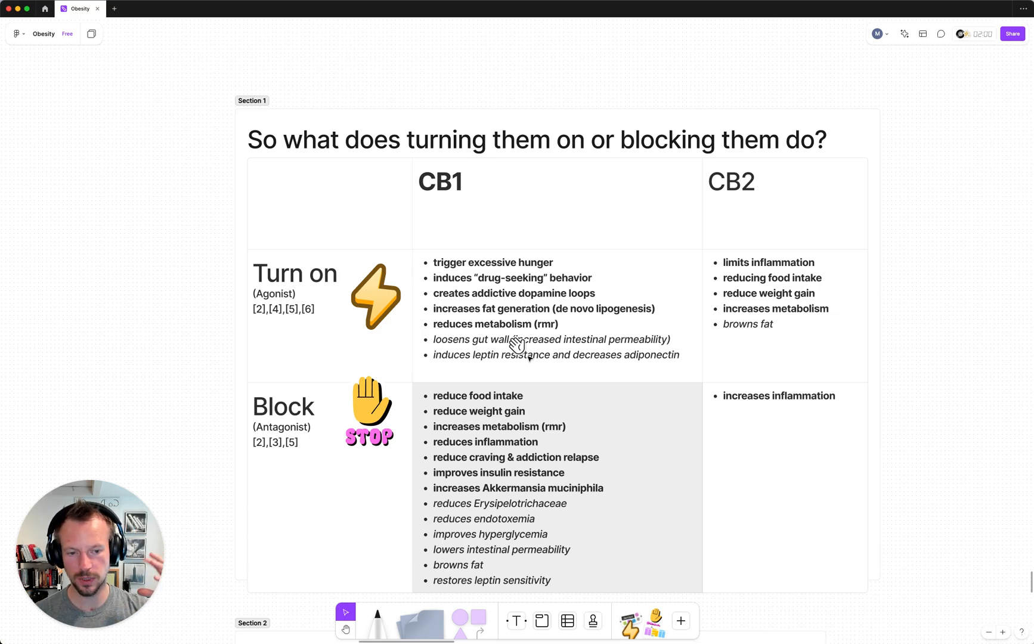
mouse_move(554, 356)
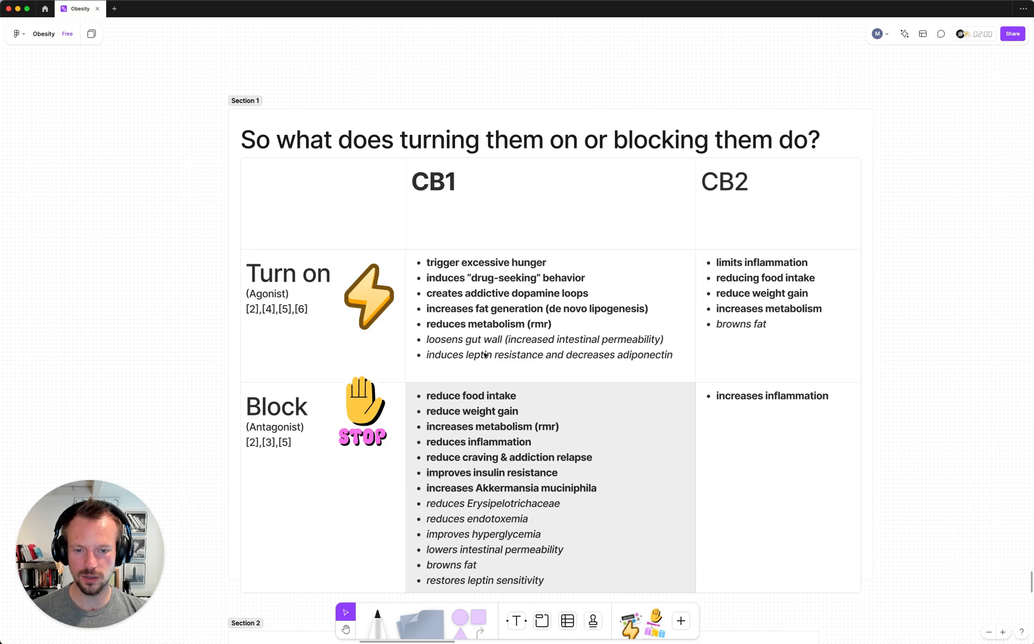
mouse_move(480, 366)
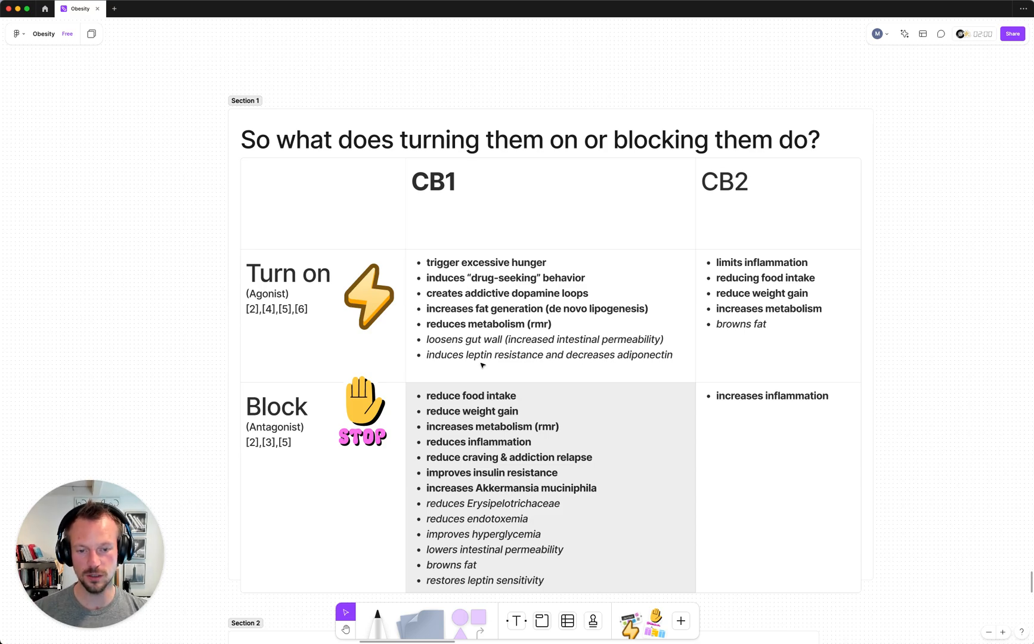
mouse_move(640, 290)
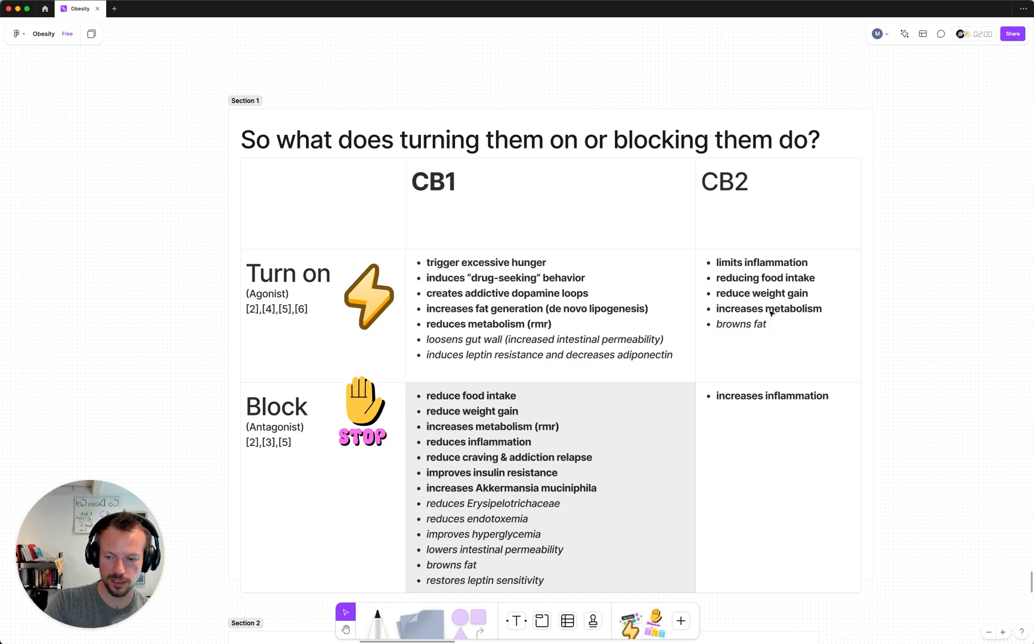
mouse_move(733, 327)
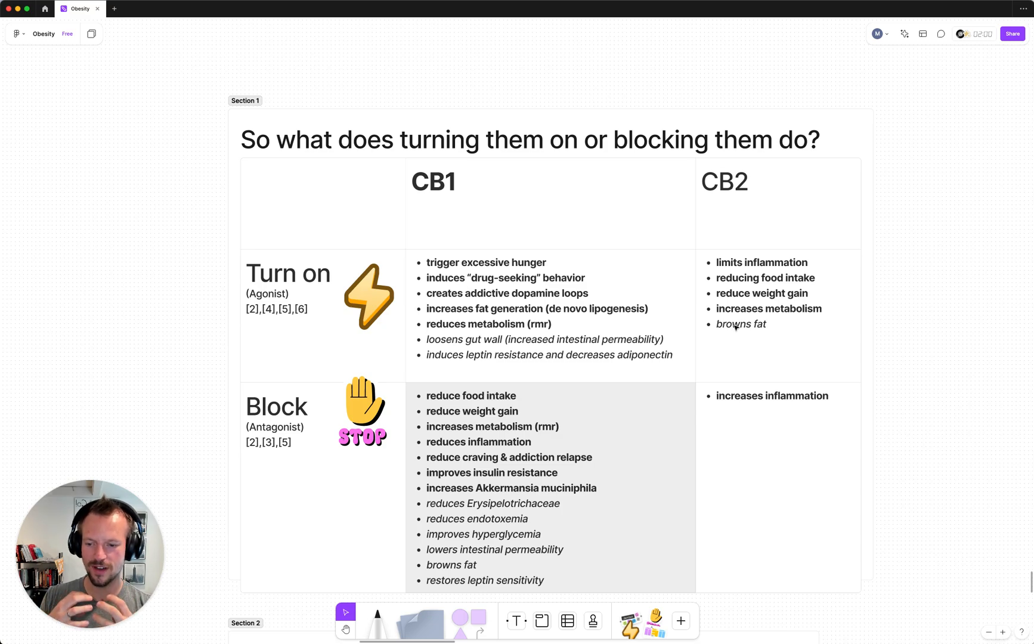
mouse_move(646, 314)
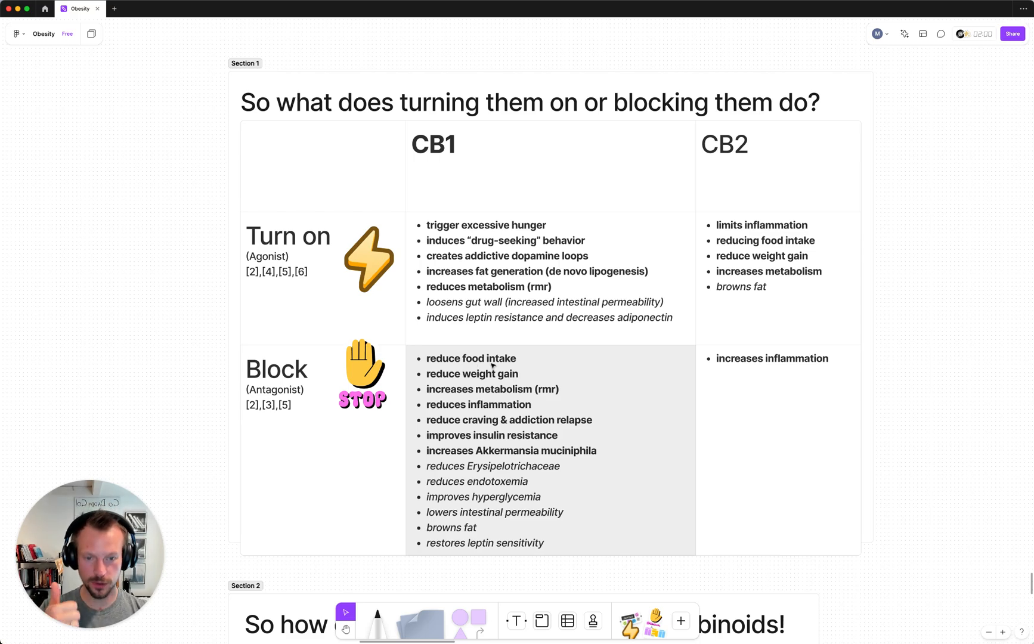
mouse_move(515, 388)
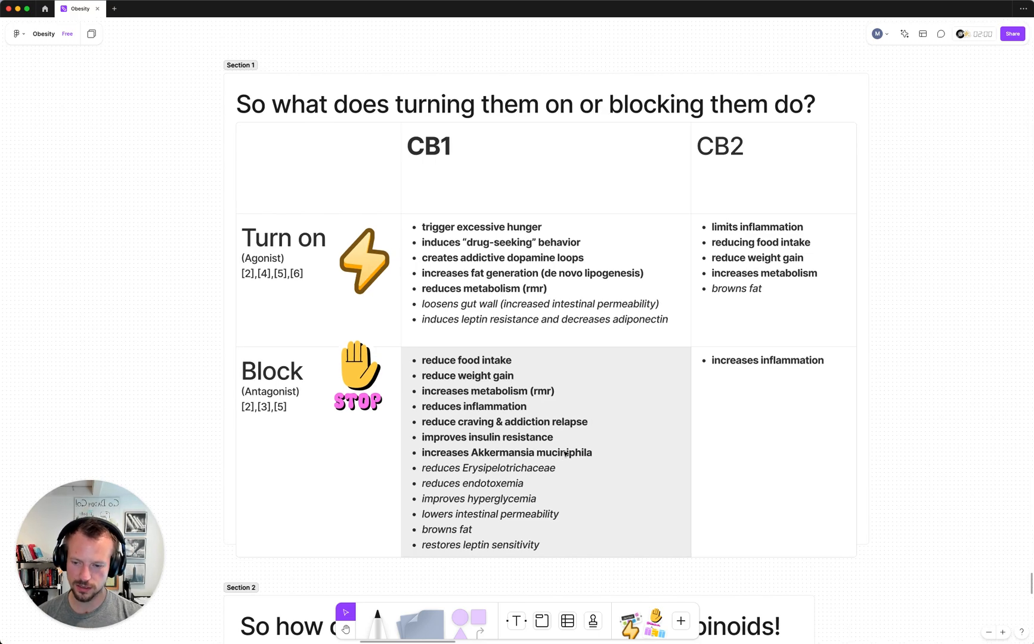
scroll(down, 3)
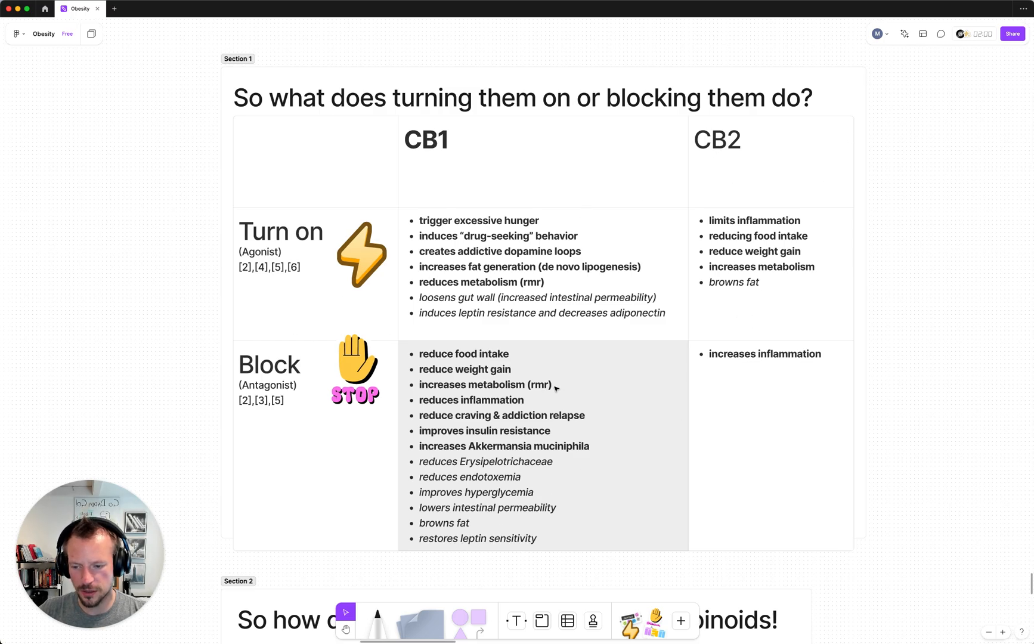
mouse_move(732, 358)
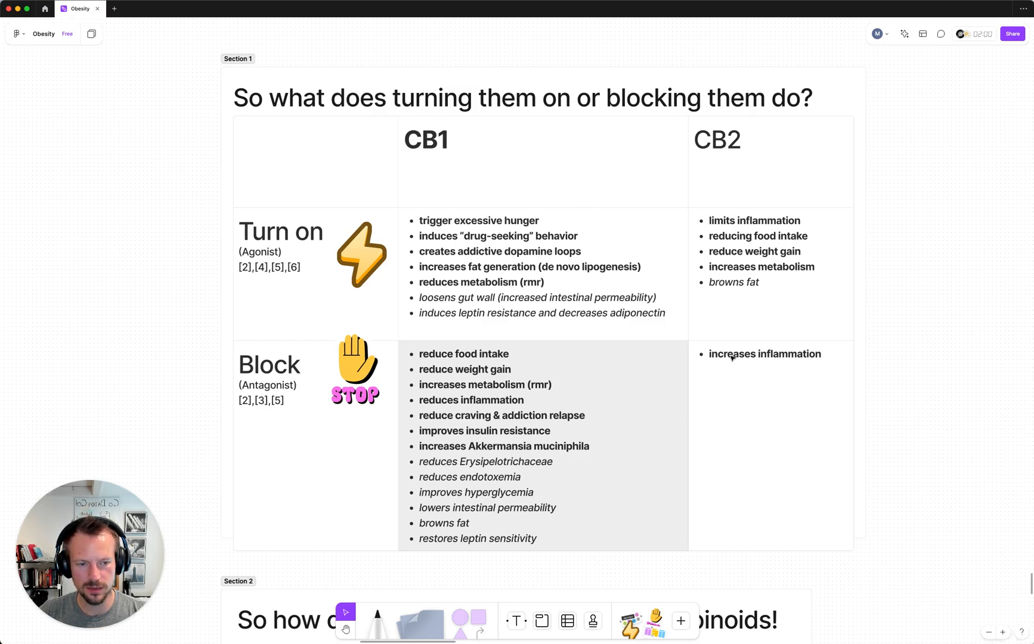
scroll(down, 3)
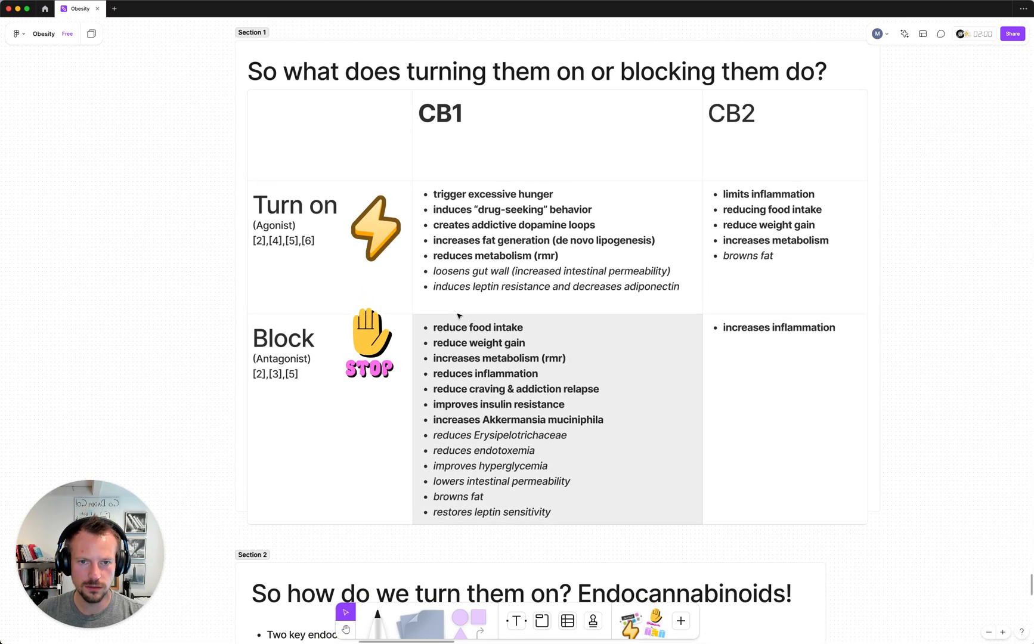
scroll(down, 3)
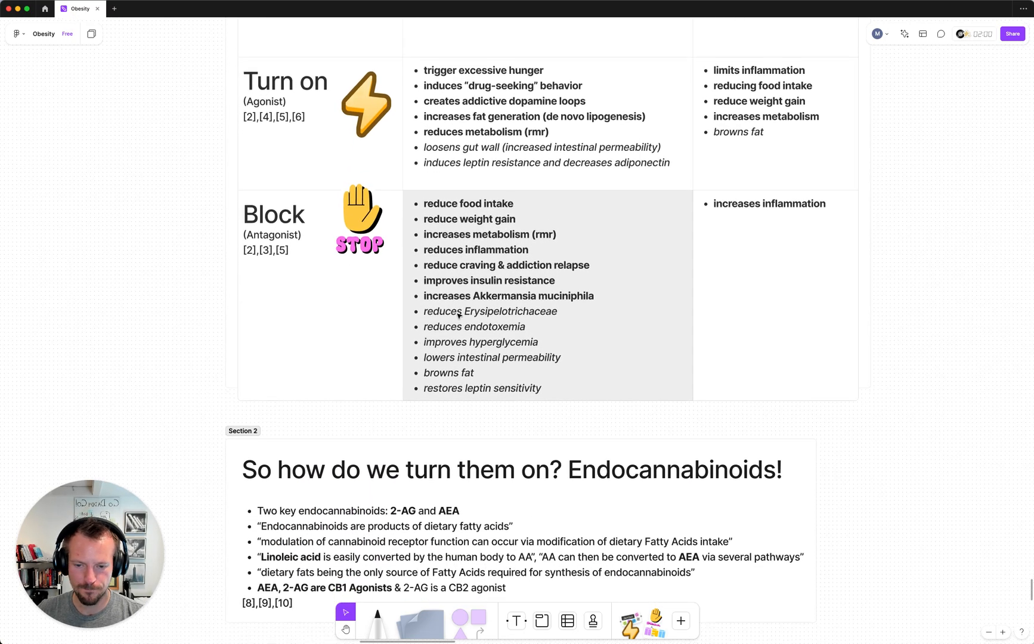
scroll(down, 3)
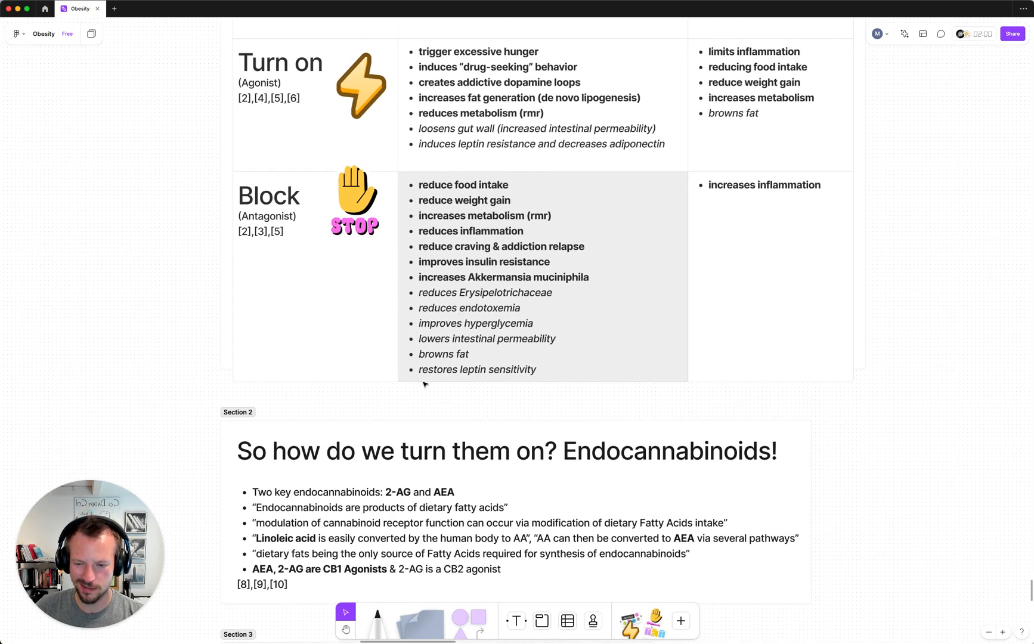
mouse_move(270, 465)
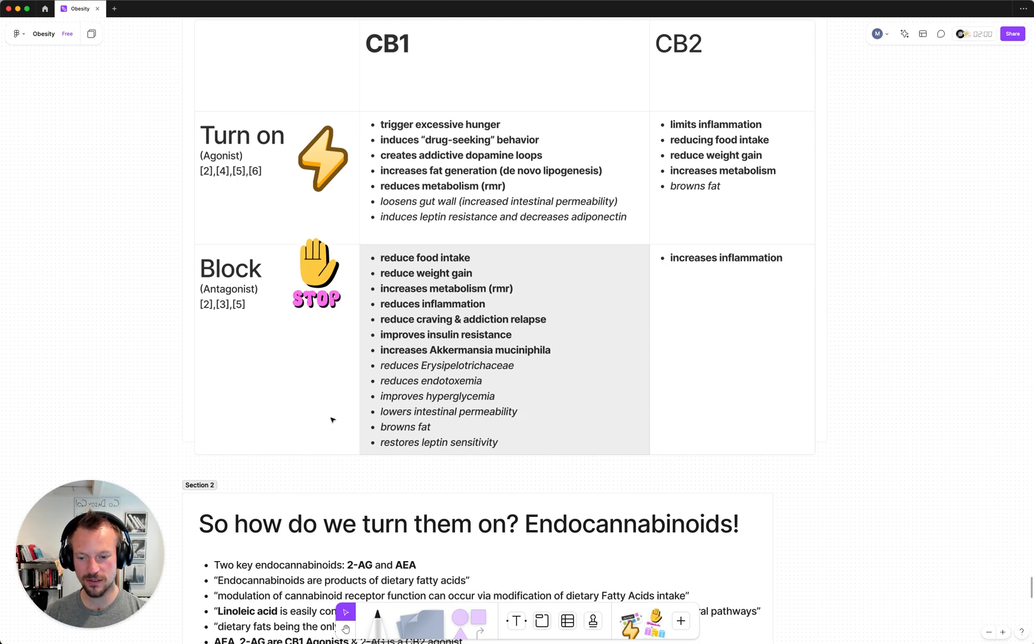
scroll(down, 3)
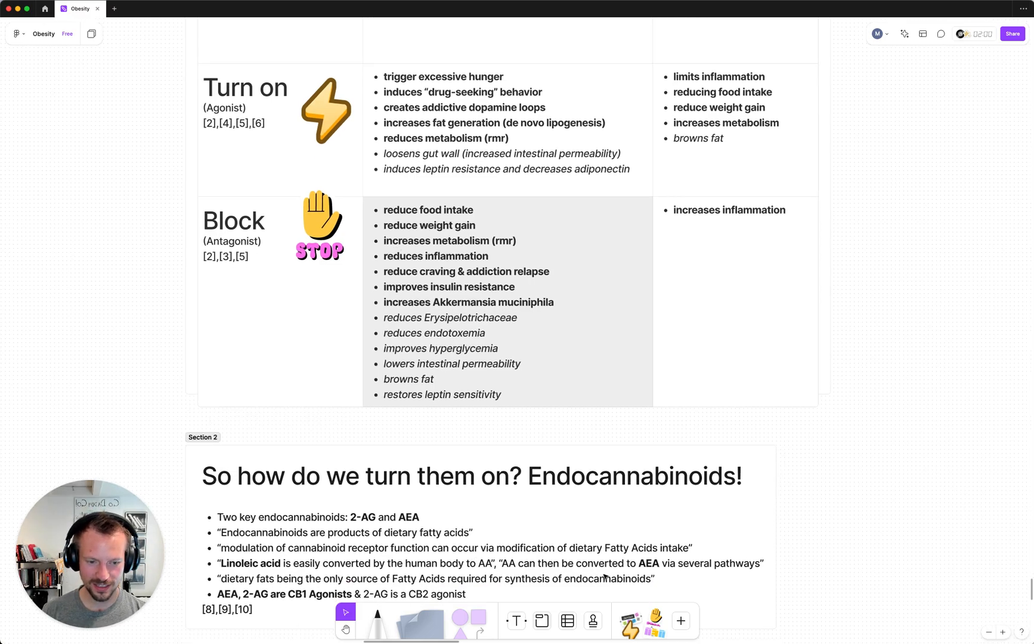
mouse_move(417, 183)
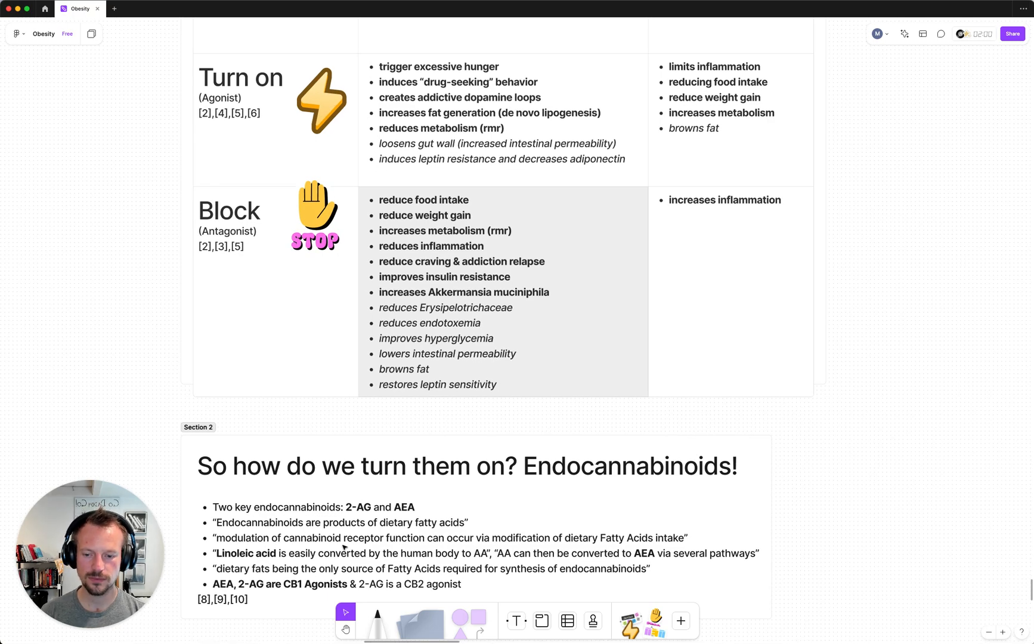
scroll(down, 3)
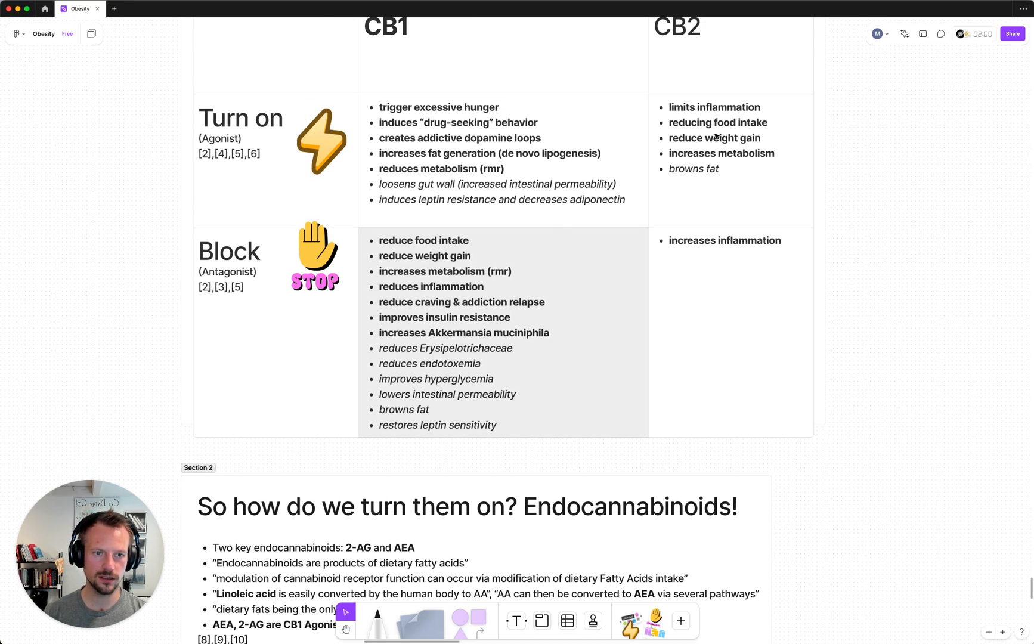
scroll(down, 3)
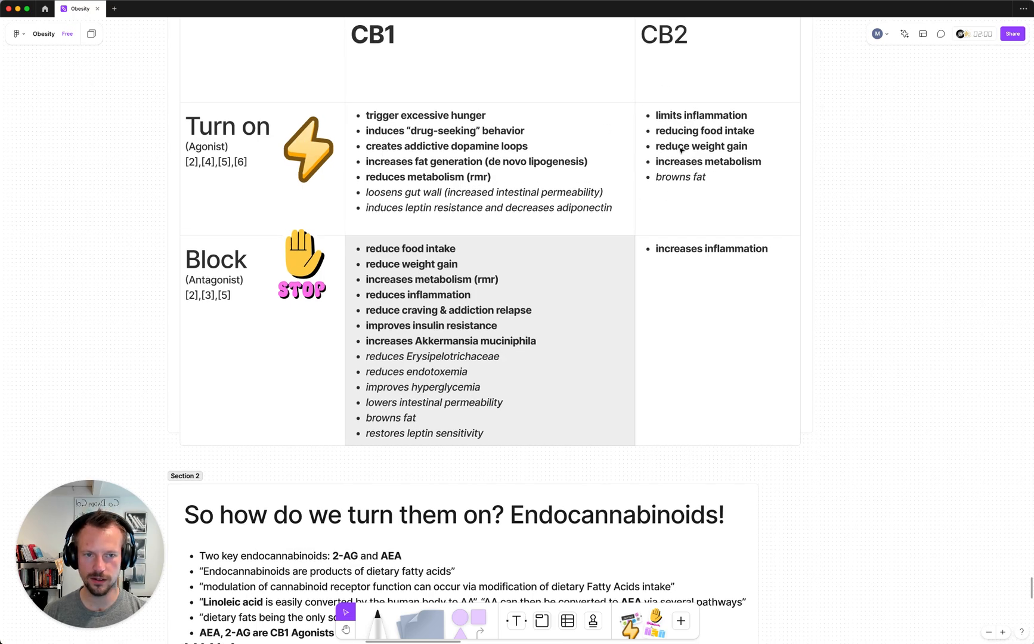
mouse_move(693, 200)
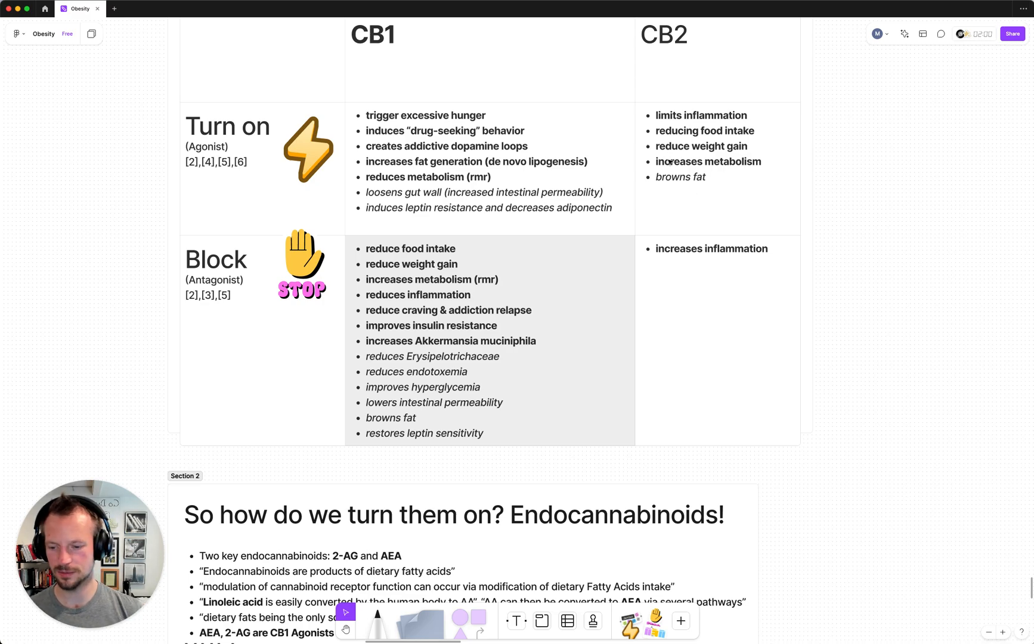
scroll(down, 3)
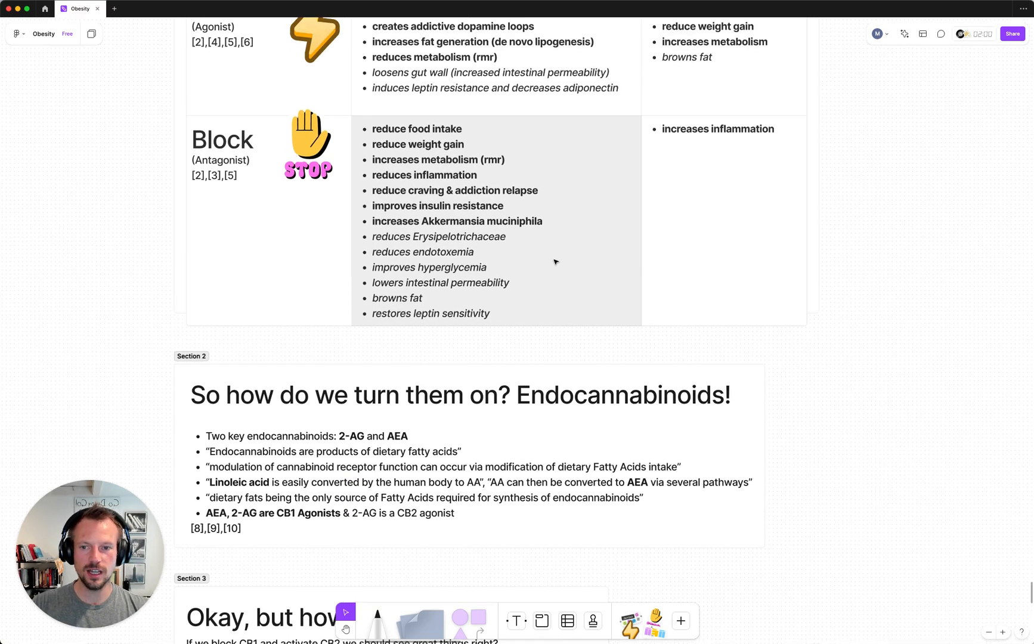
mouse_move(534, 219)
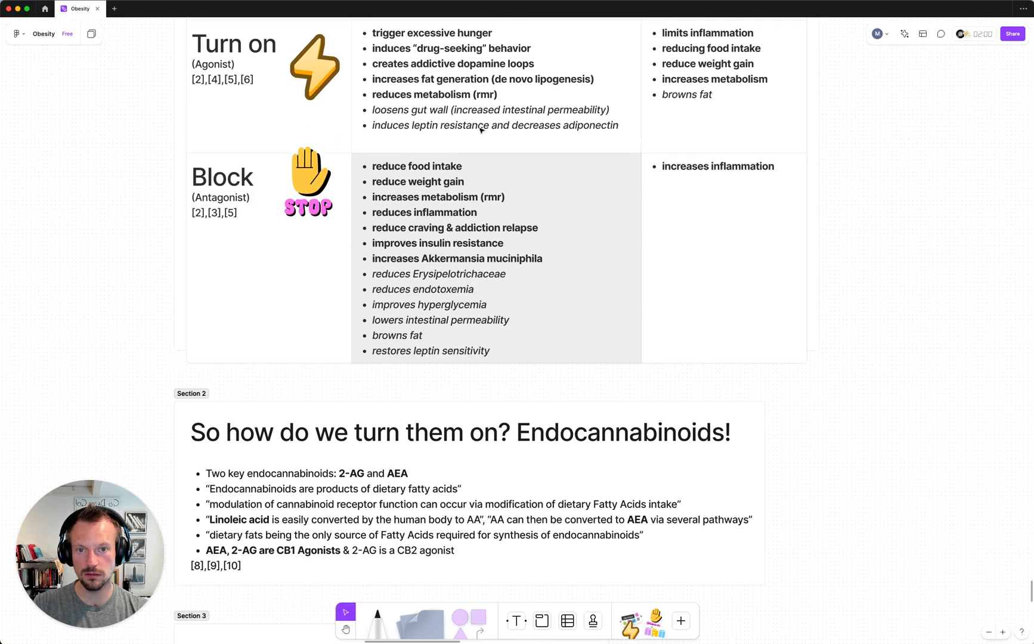
scroll(down, 3)
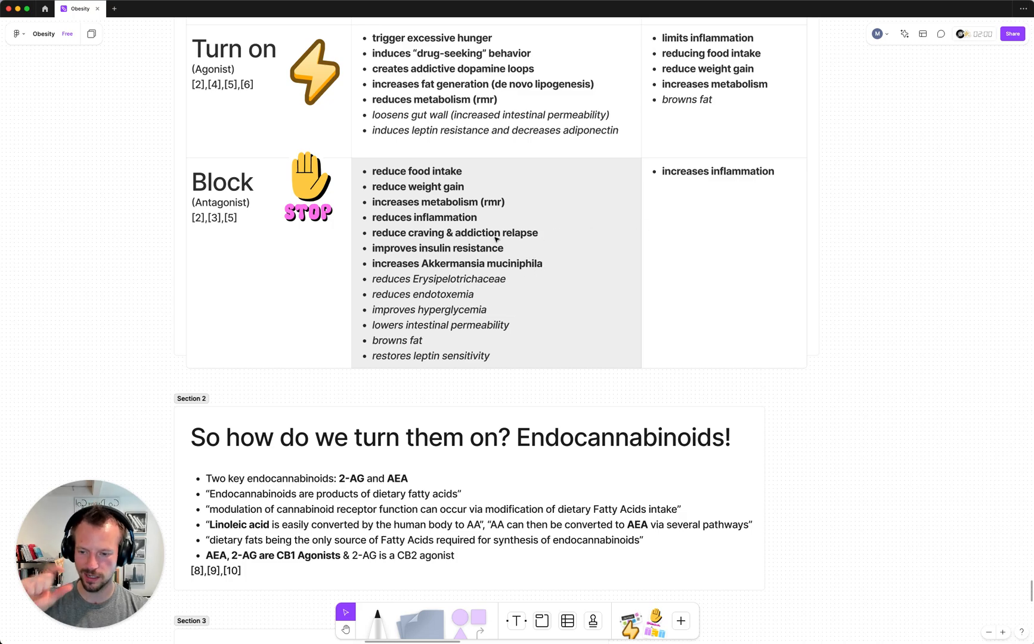
scroll(down, 3)
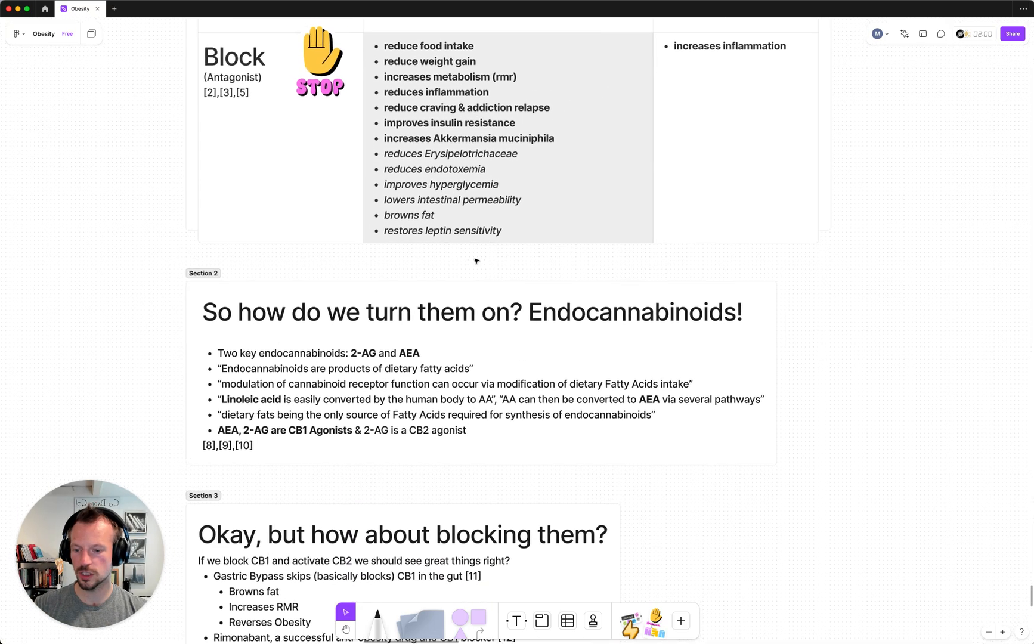
scroll(down, 3)
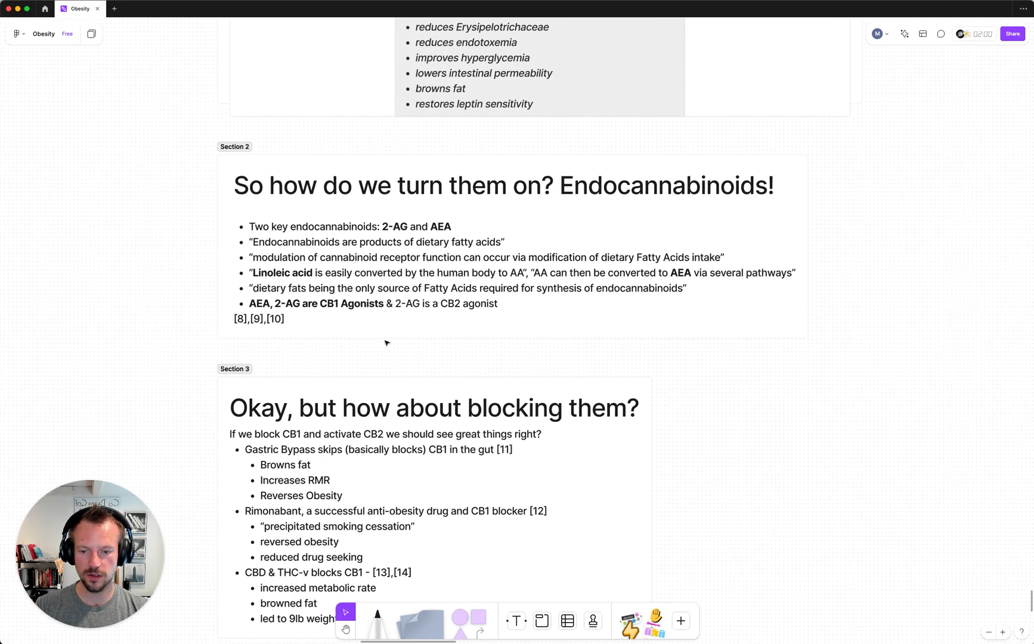
scroll(down, 3)
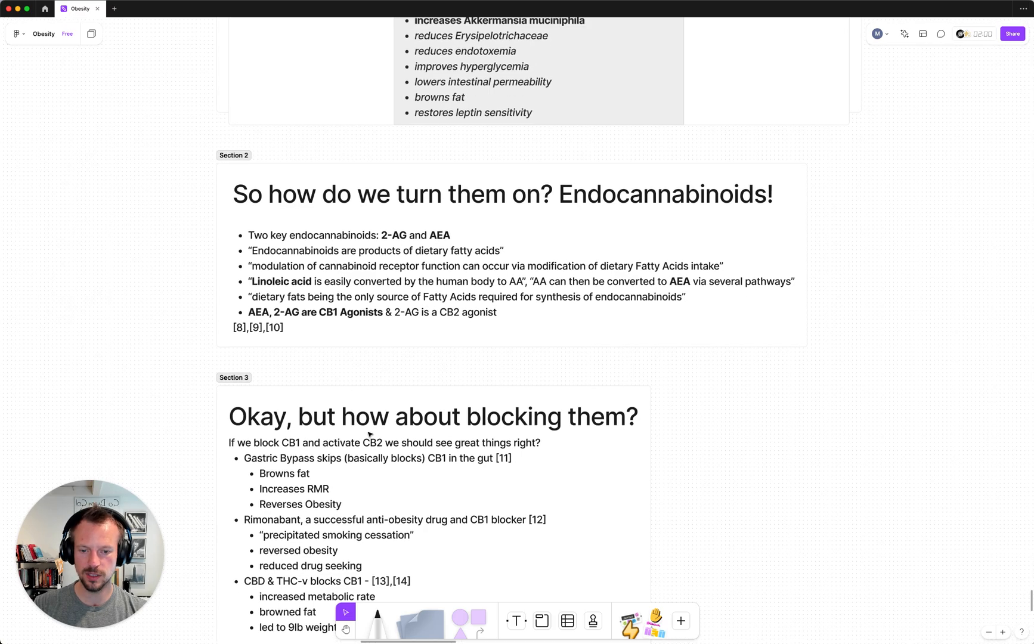
scroll(down, 3)
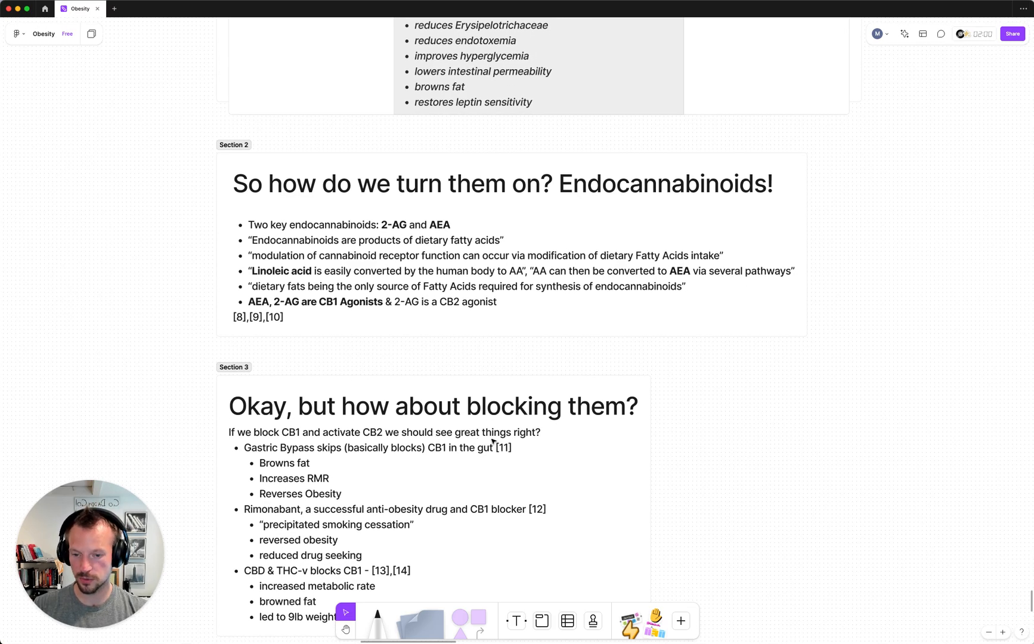
mouse_move(306, 452)
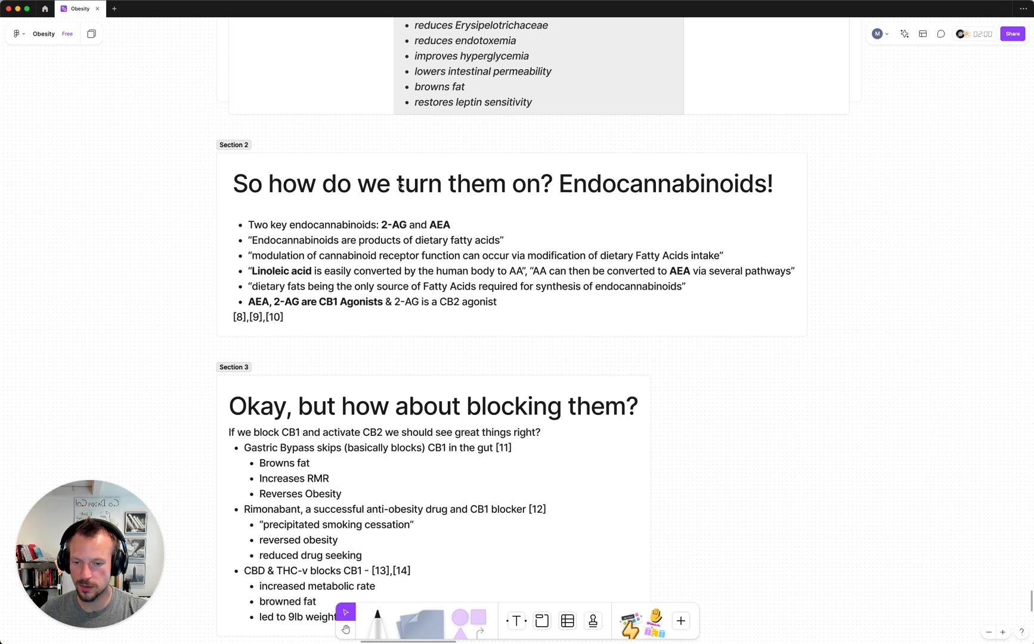
mouse_move(461, 146)
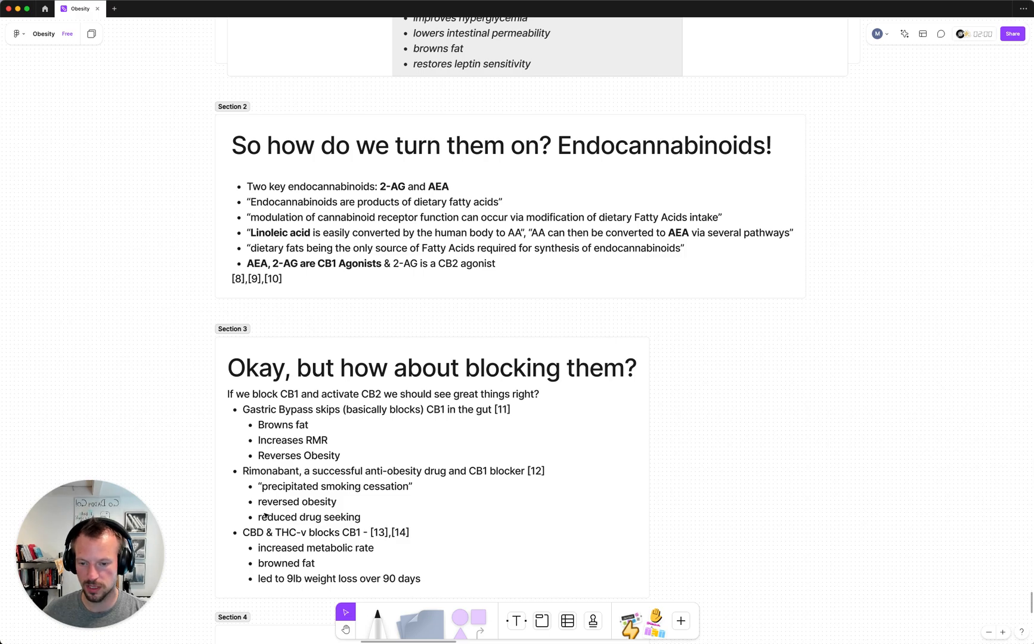
scroll(down, 3)
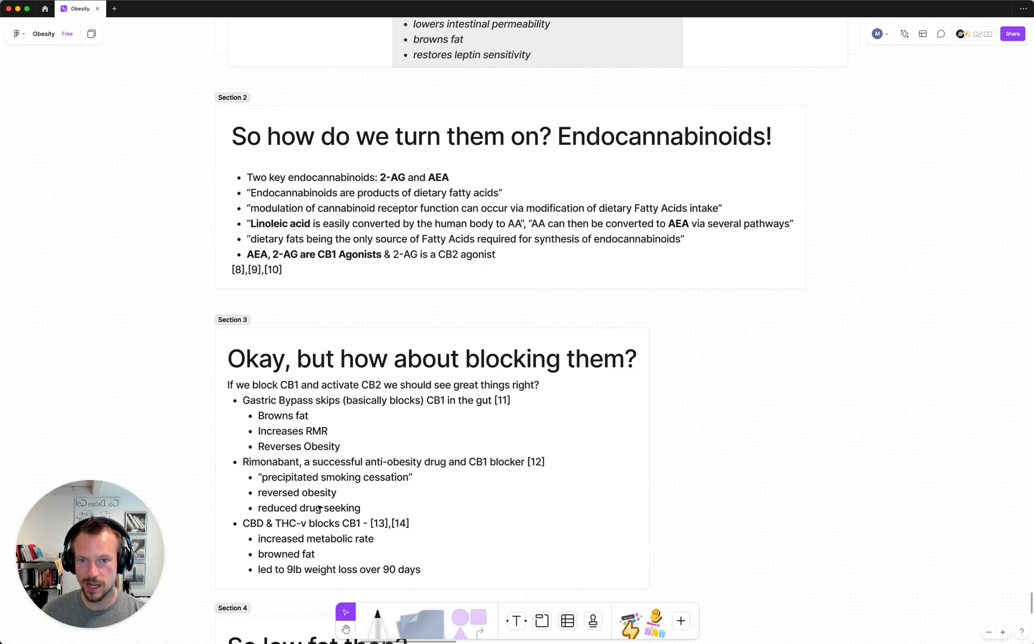
mouse_move(392, 439)
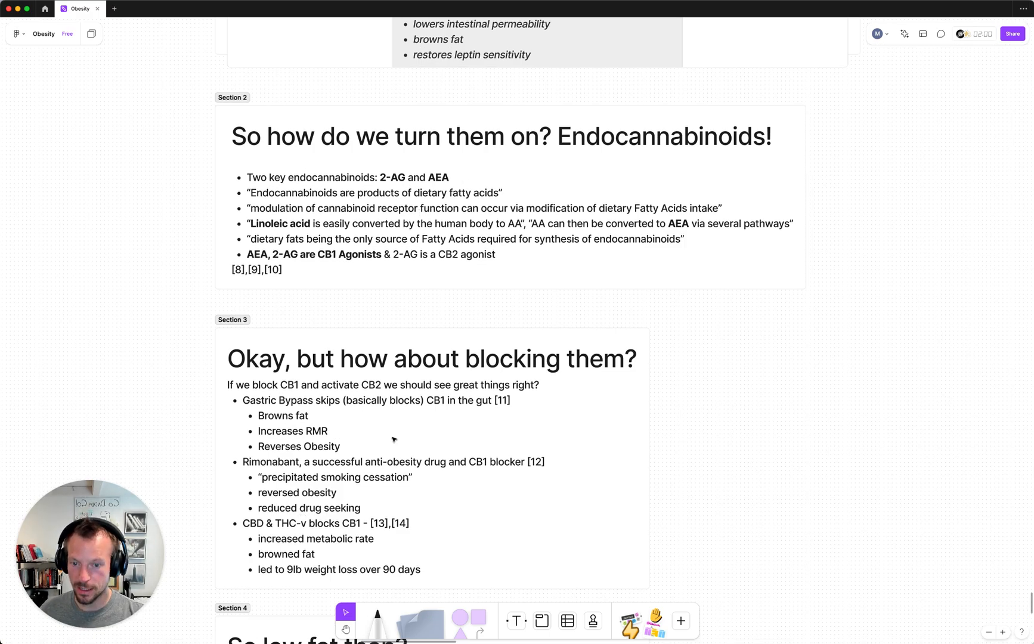
mouse_move(585, 218)
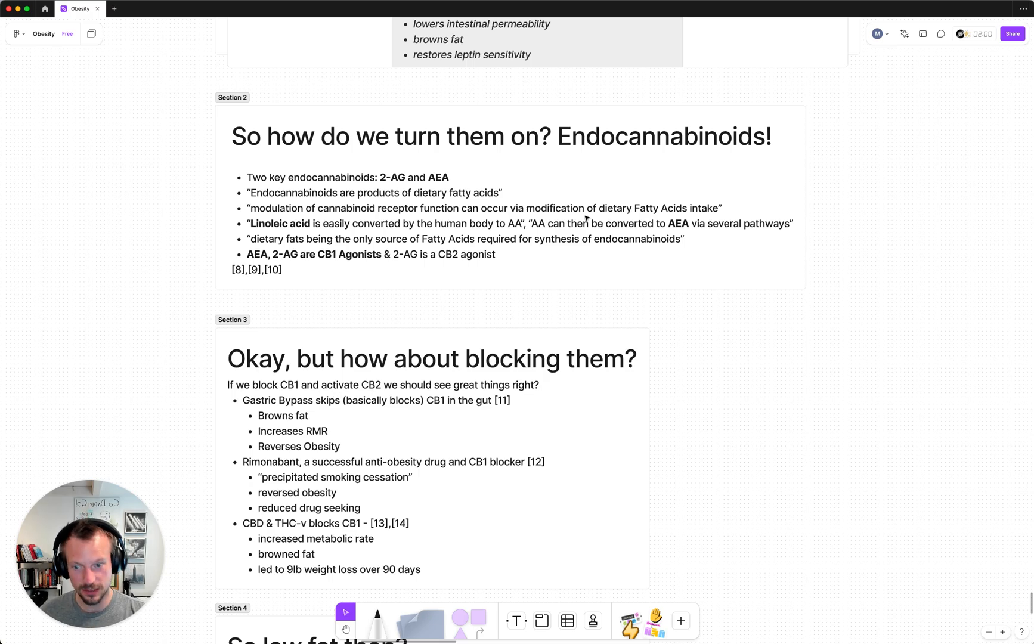
scroll(down, 3)
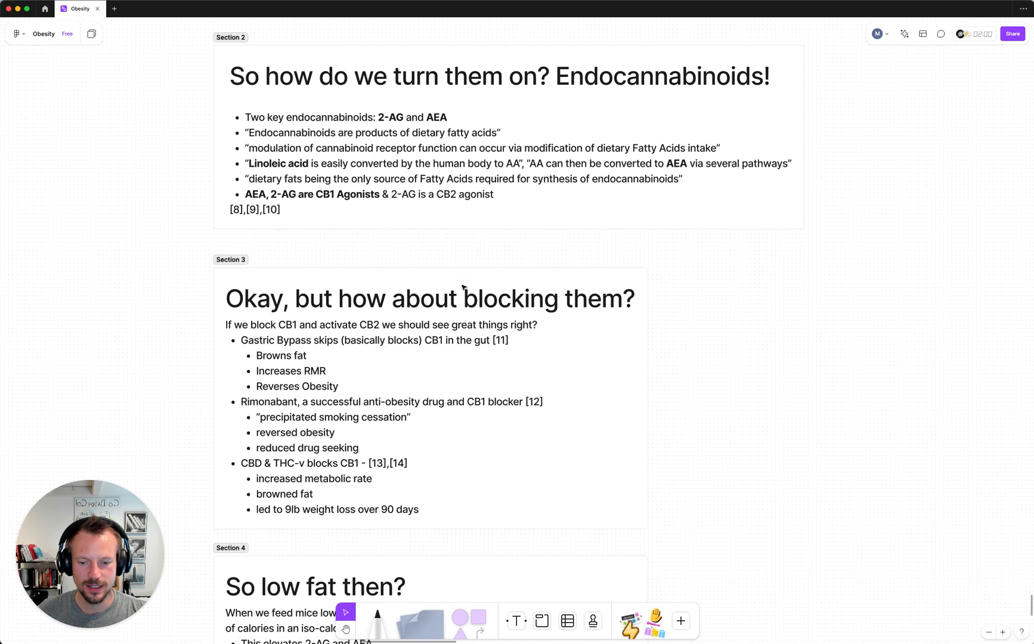
scroll(down, 3)
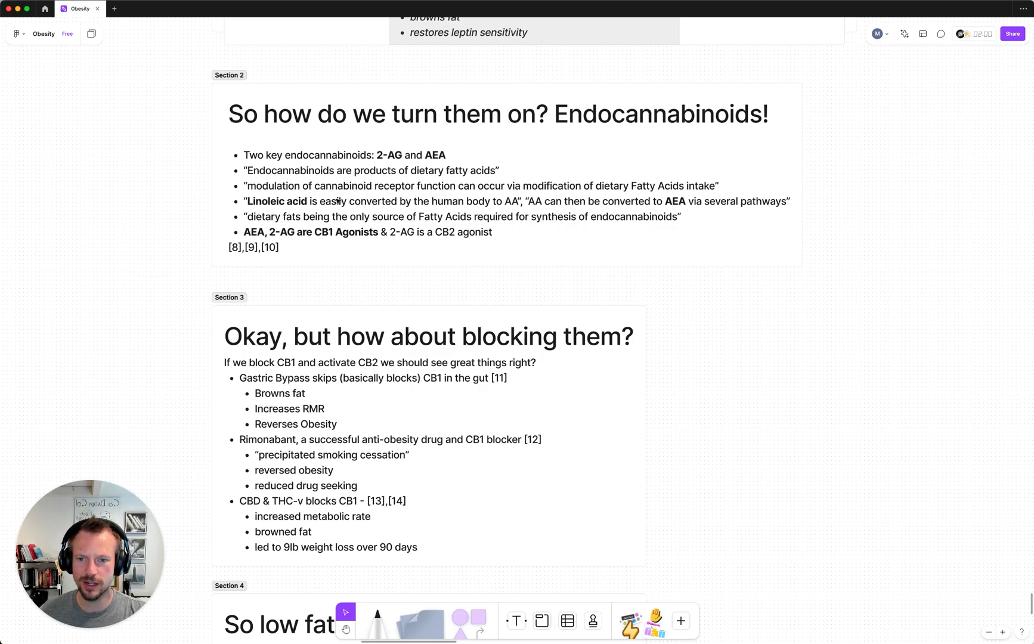
scroll(down, 3)
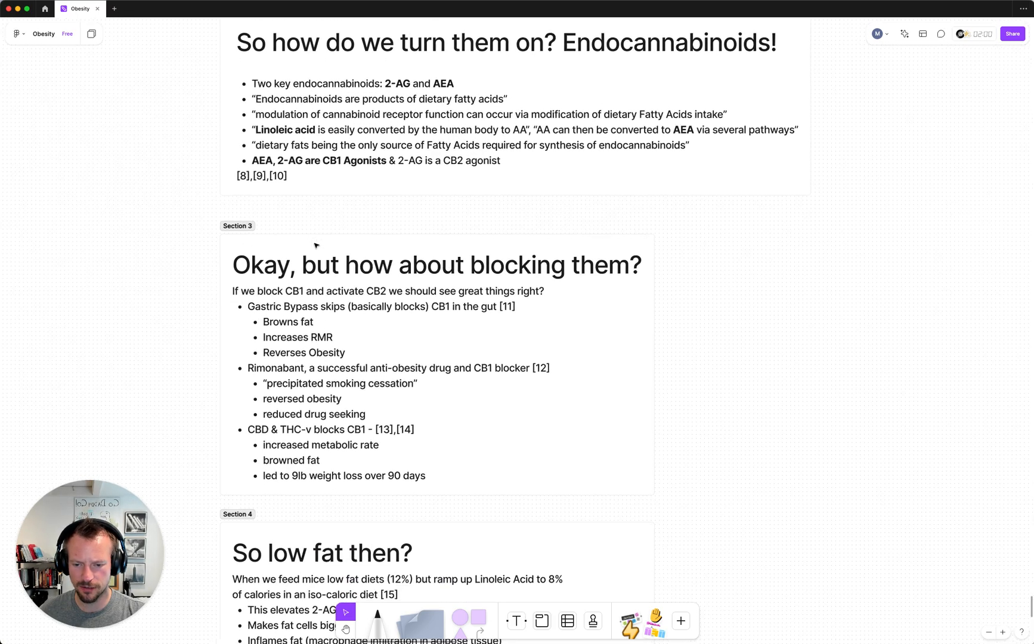
scroll(down, 3)
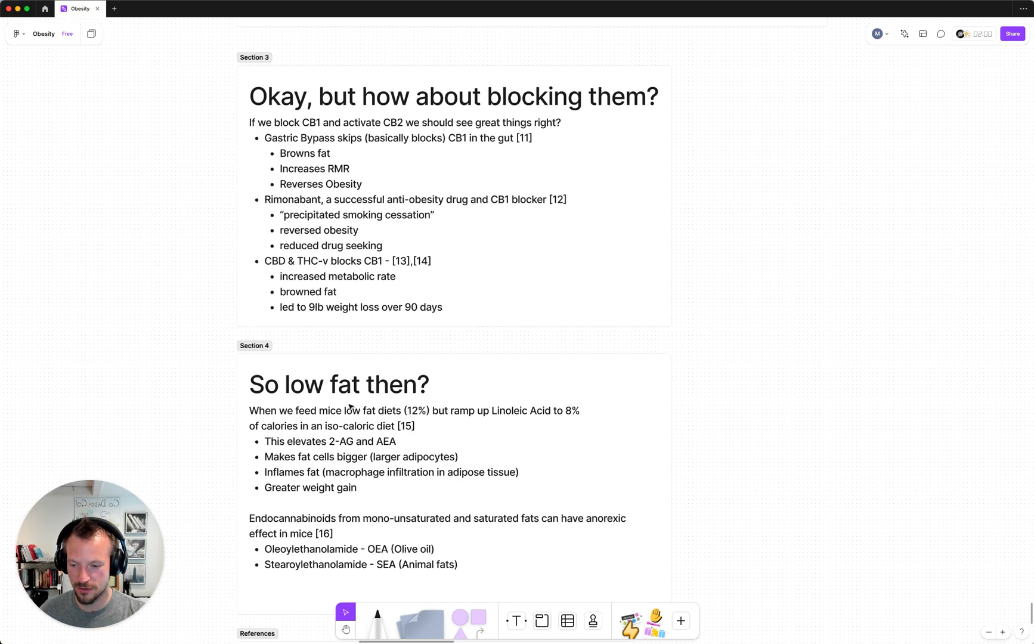
mouse_move(332, 374)
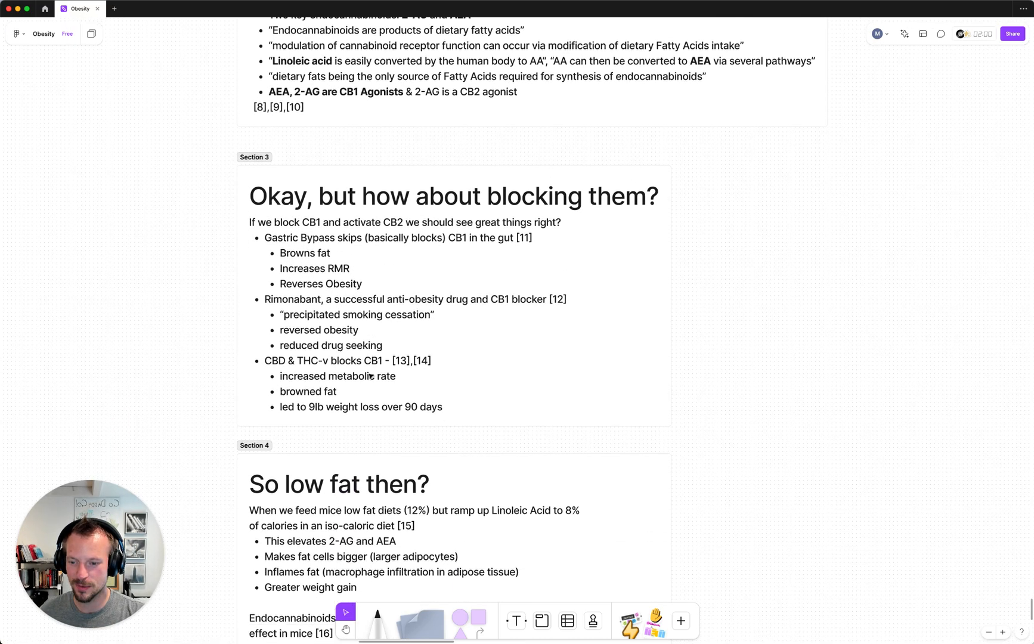
scroll(down, 3)
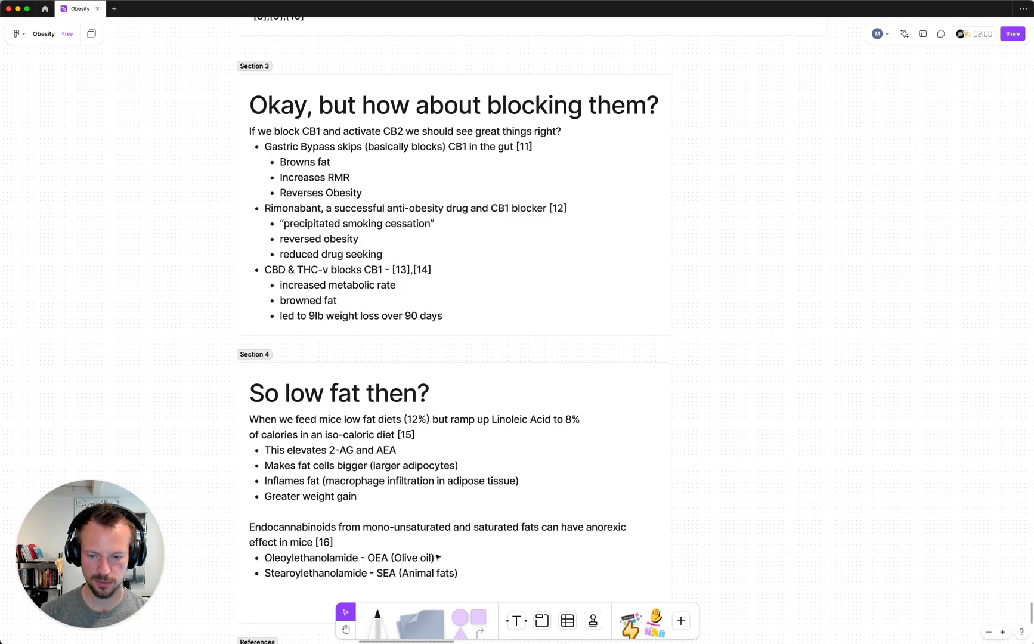
scroll(down, 3)
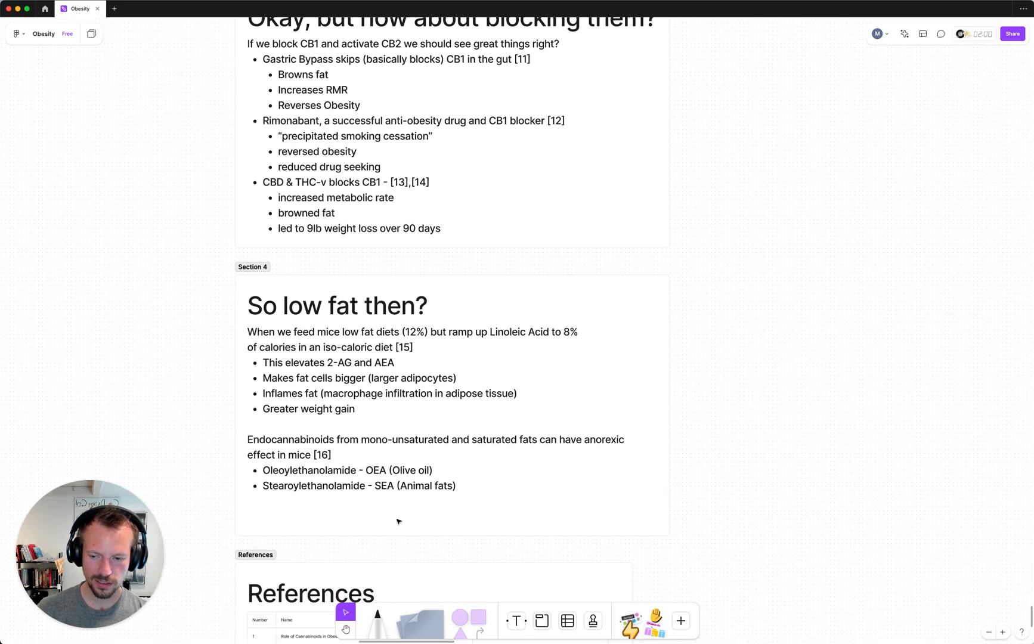
scroll(down, 3)
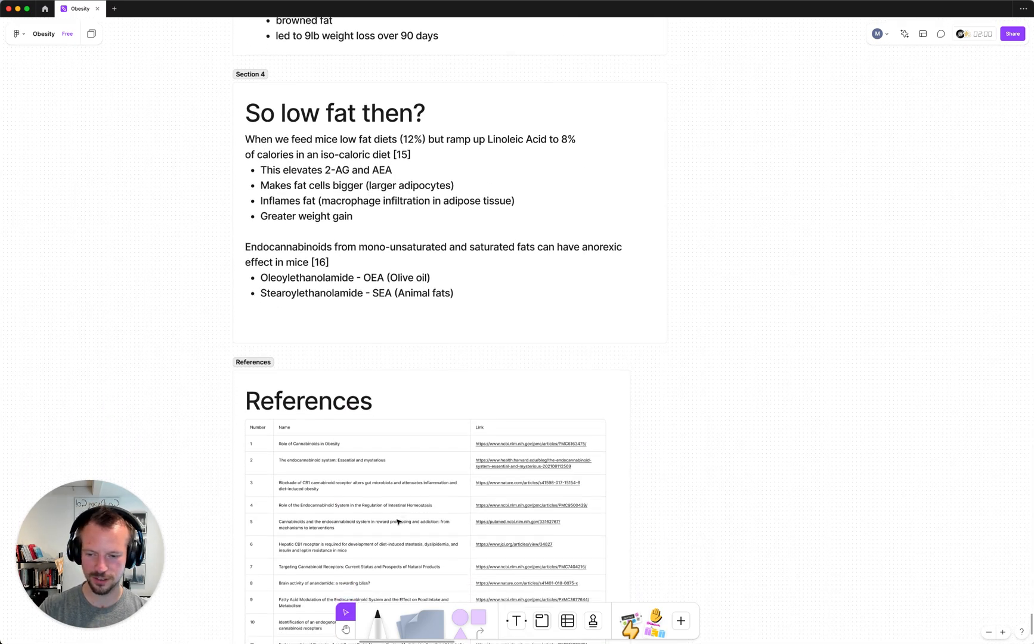
scroll(up, 3)
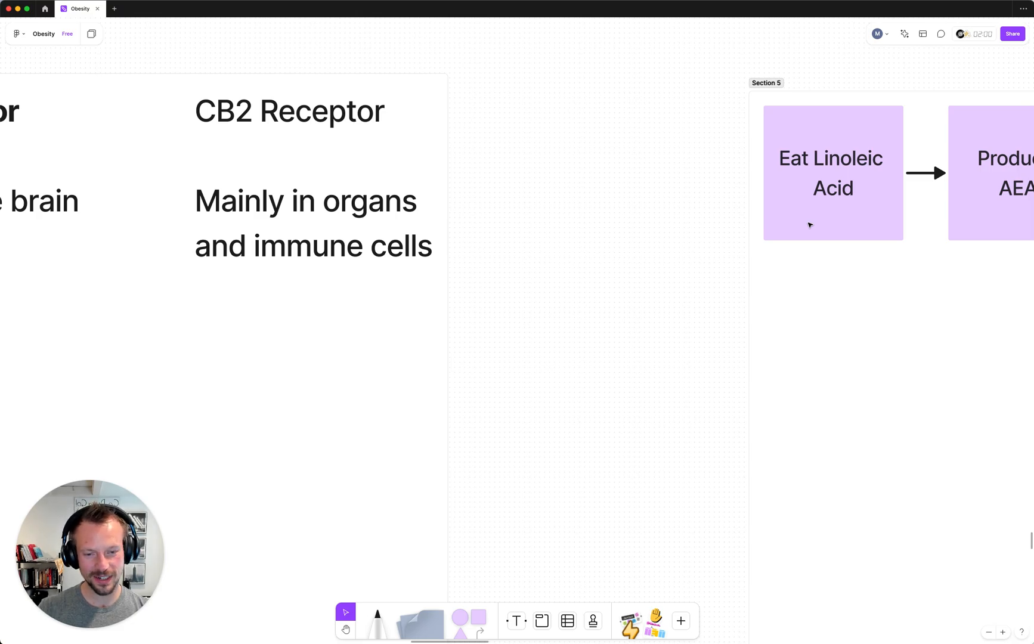
mouse_move(818, 227)
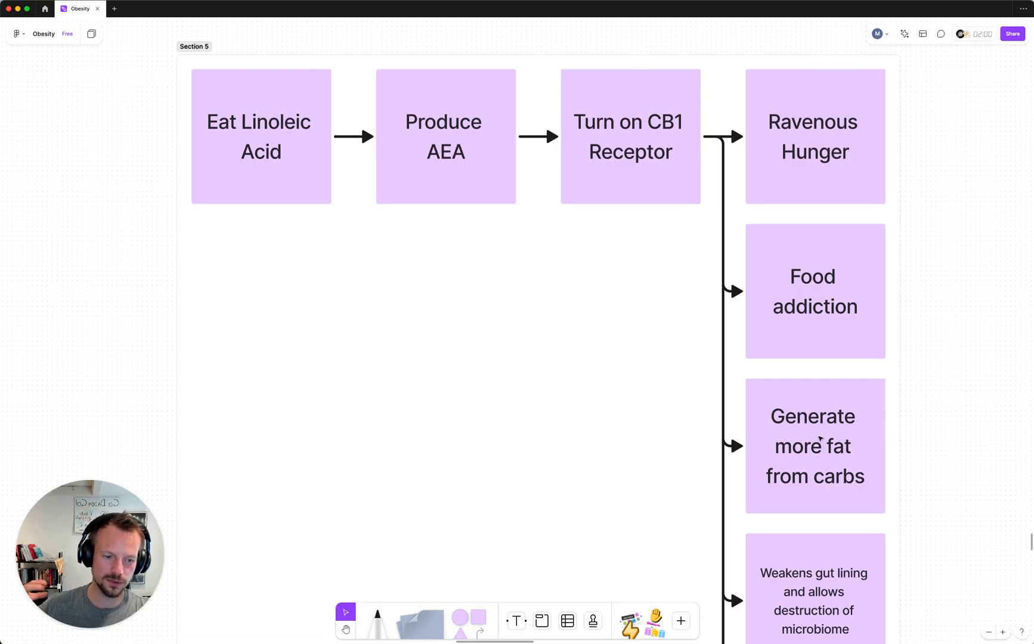
scroll(down, 3)
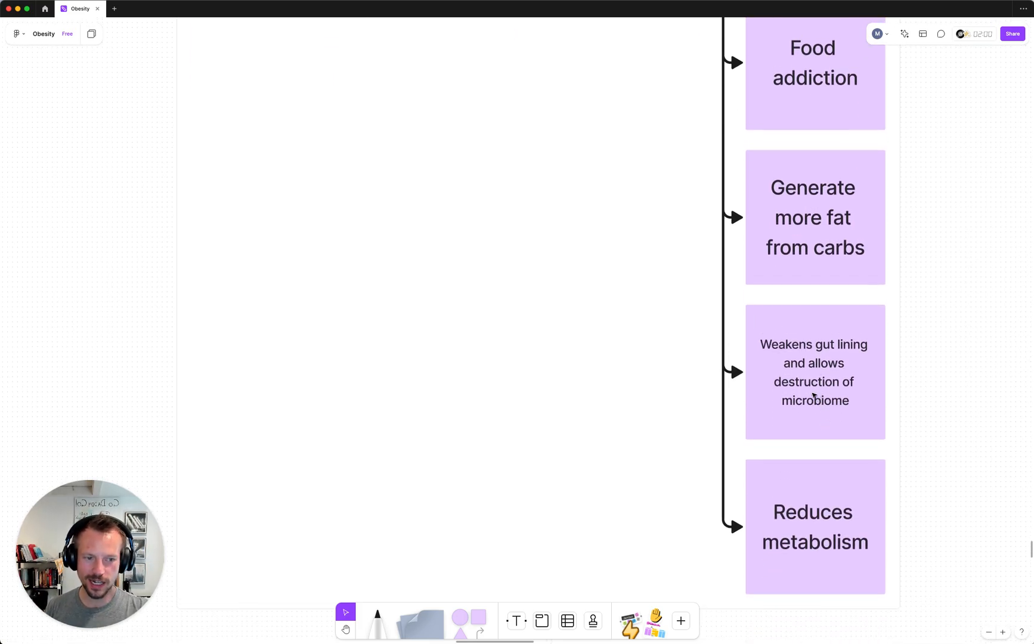
mouse_move(837, 412)
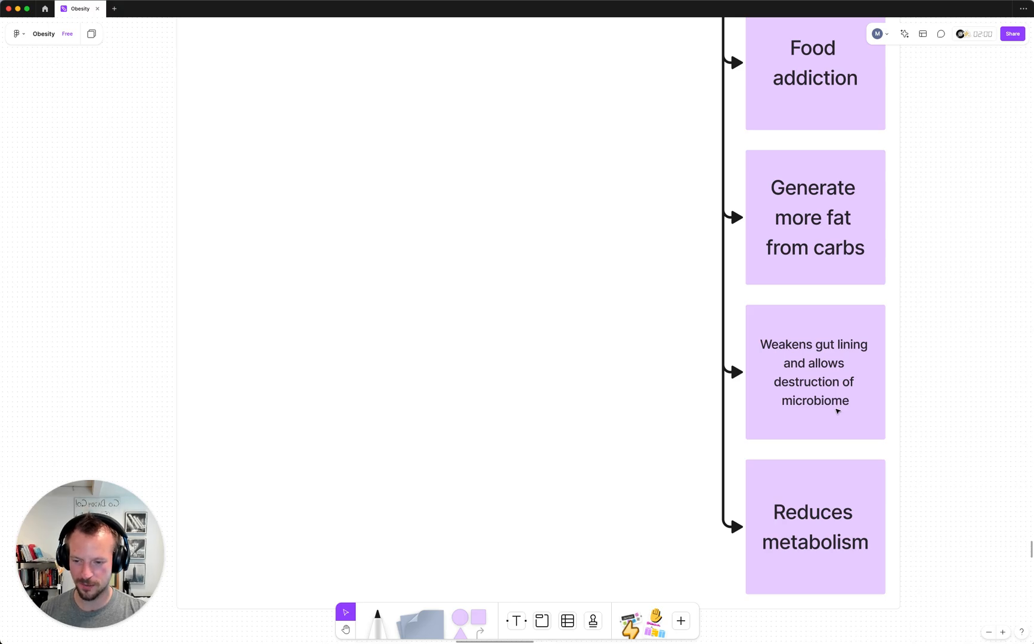
mouse_move(803, 366)
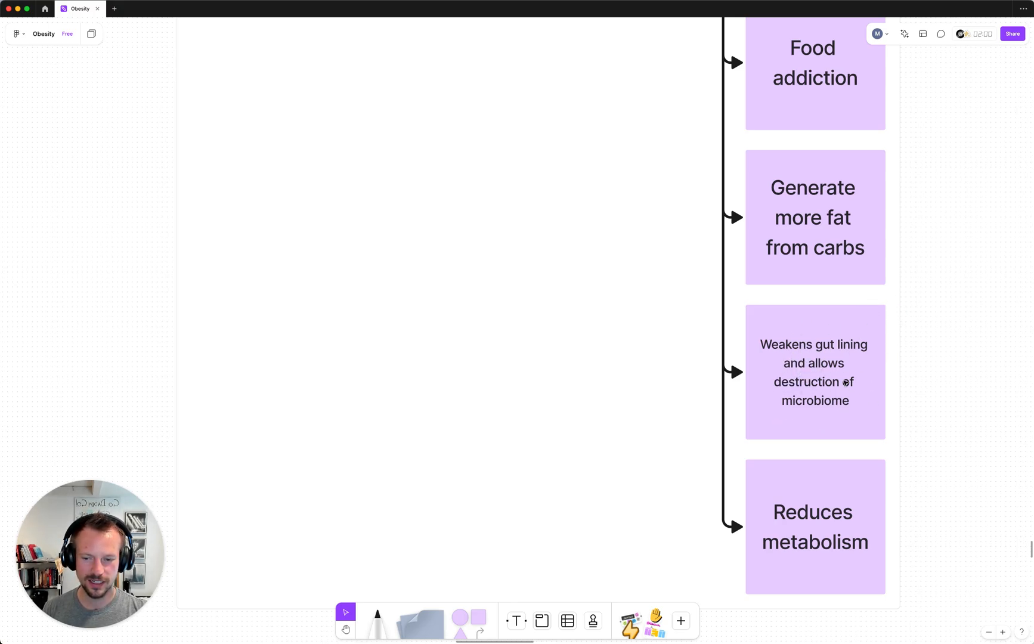
mouse_move(710, 388)
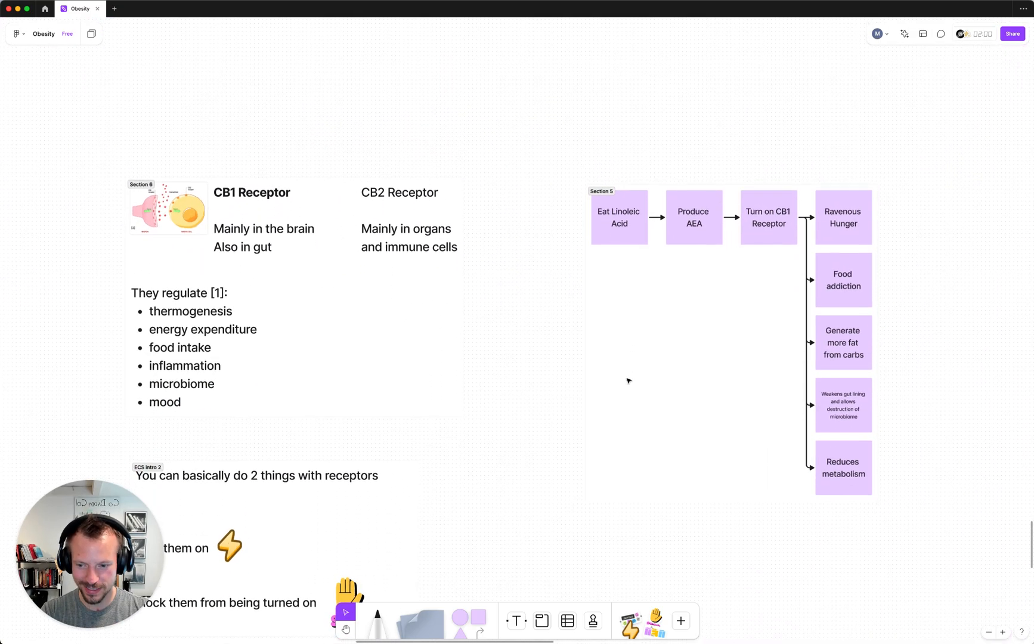
scroll(down, 3)
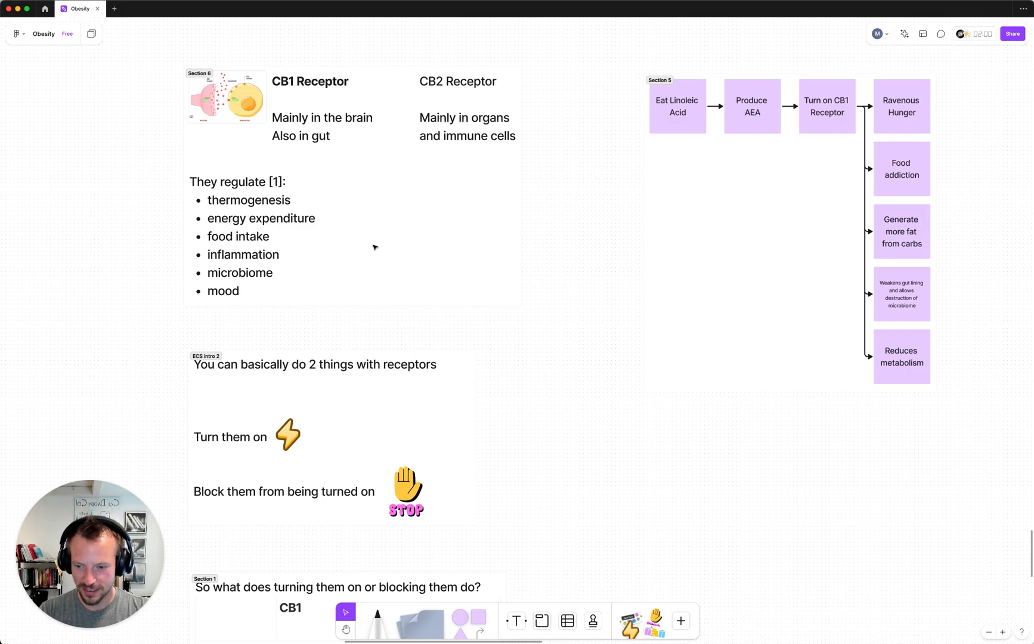
mouse_move(366, 262)
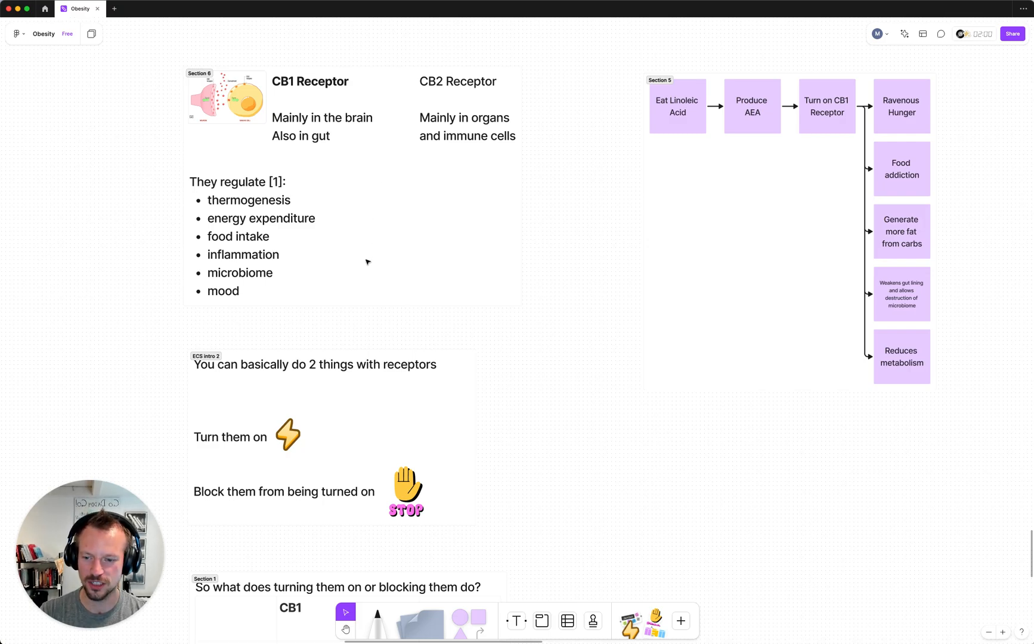
scroll(down, 3)
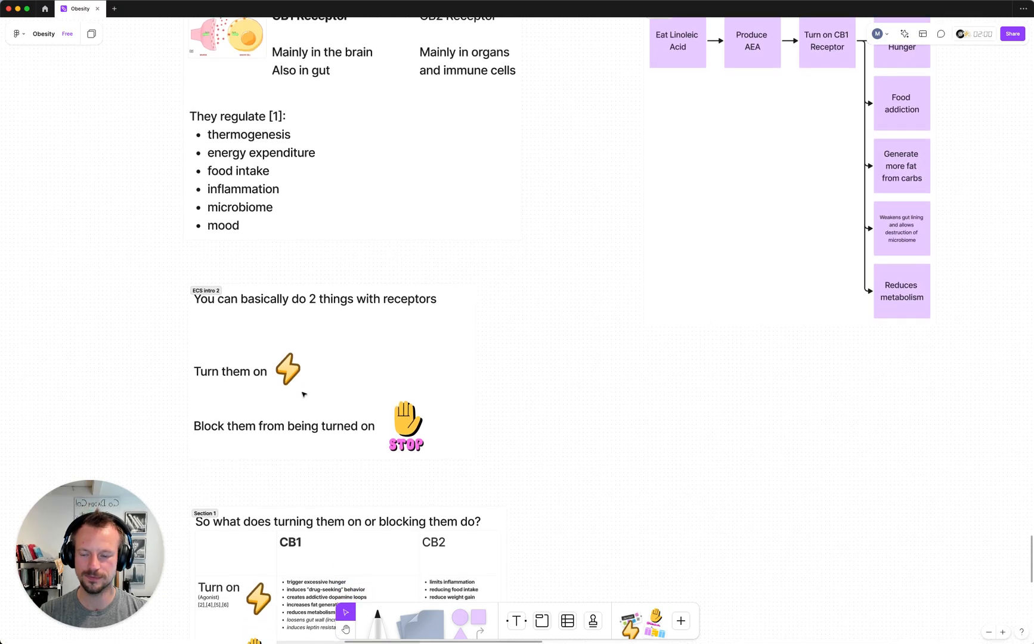